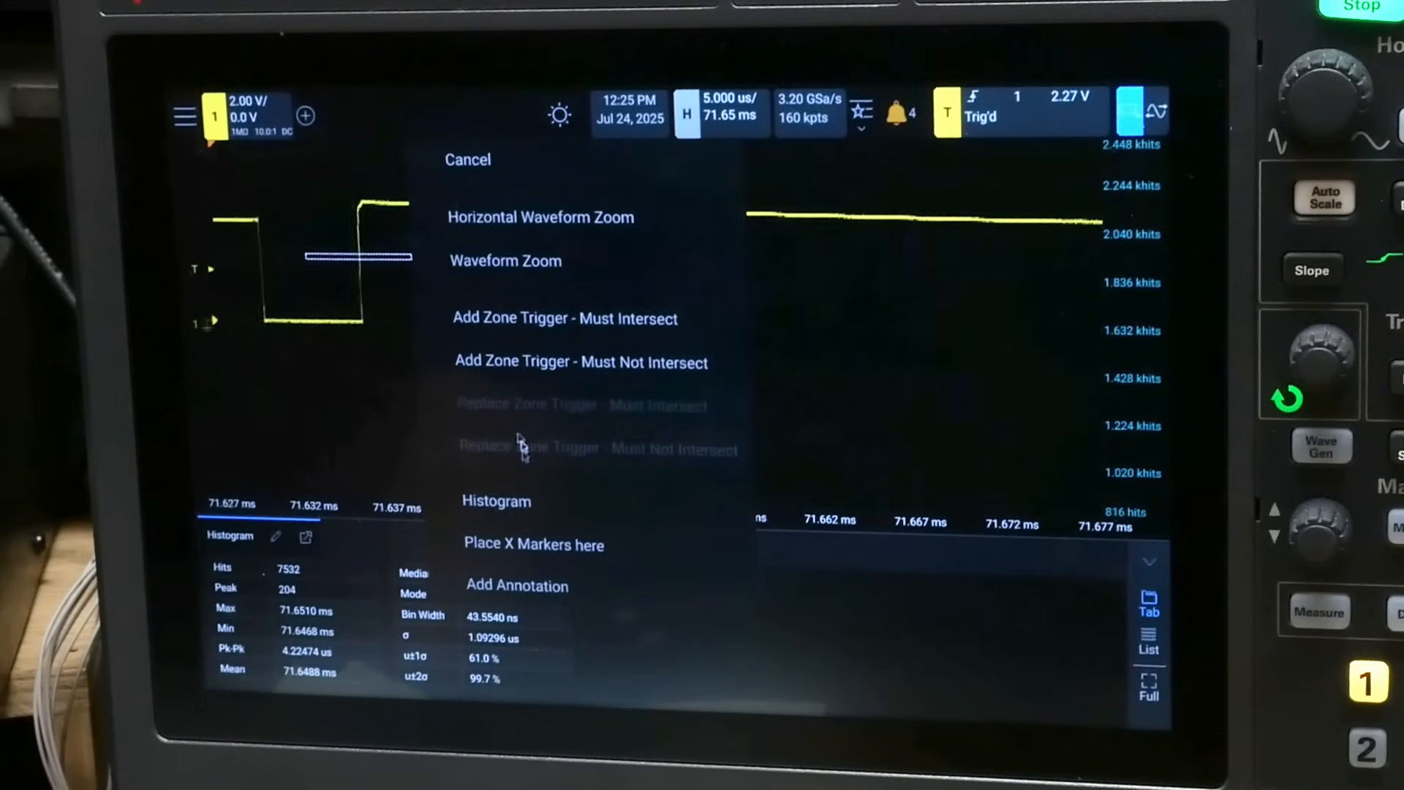
Step: Add a horizontal timing histogram on channel 1 and close its settings dialog
{"action": "left_click", "coordinate": [495, 500]}
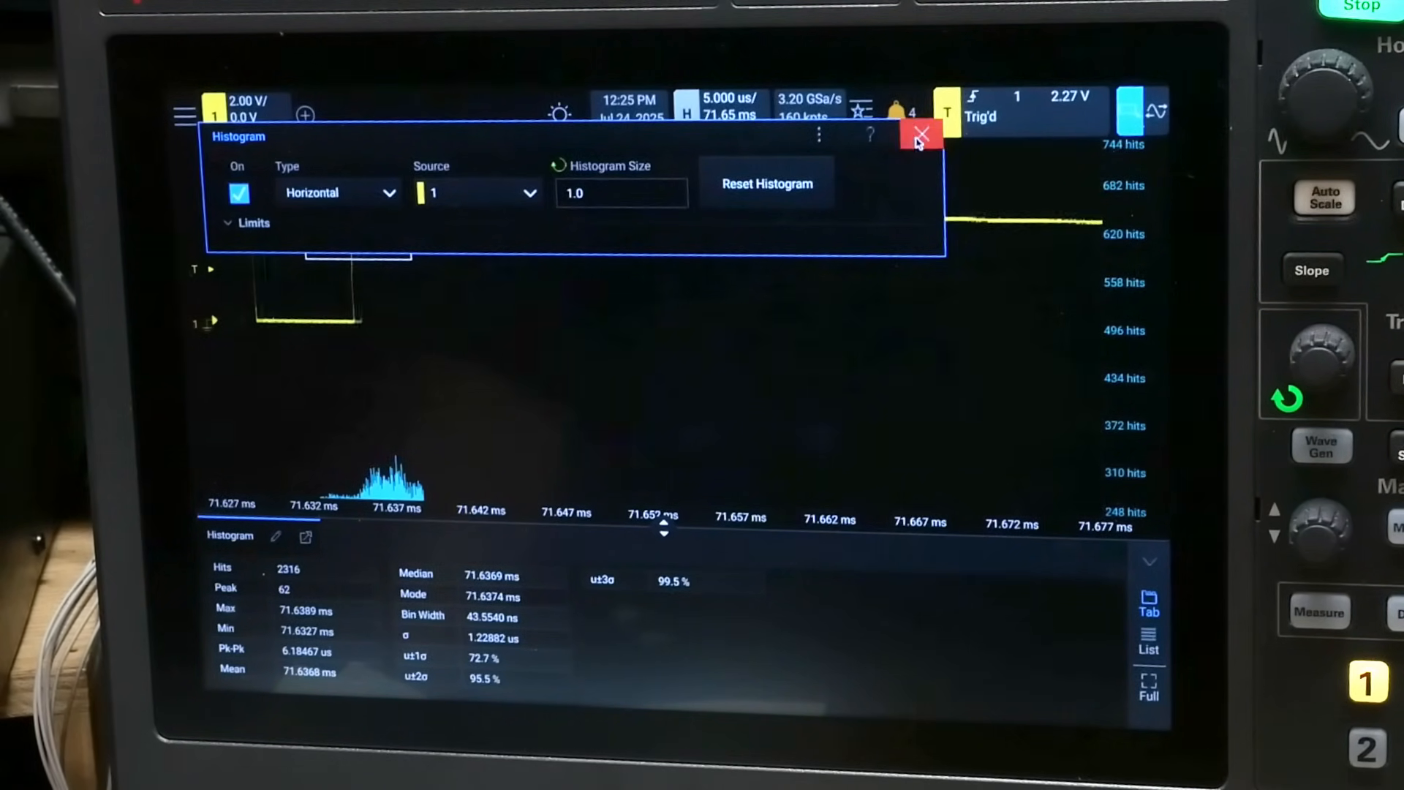
{"action": "left_click", "coordinate": [921, 134]}
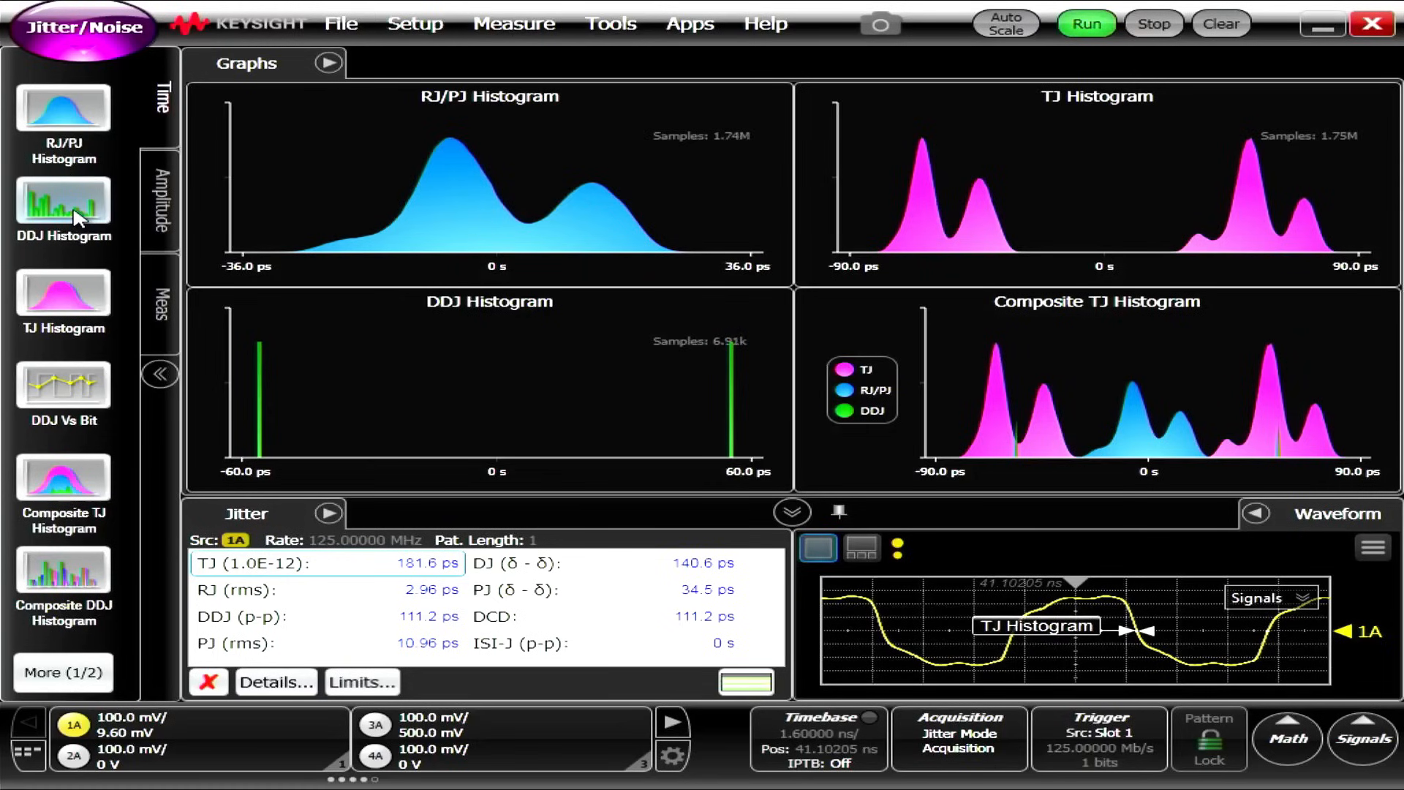
{"action": "mouse_move", "coordinate": [139, 138]}
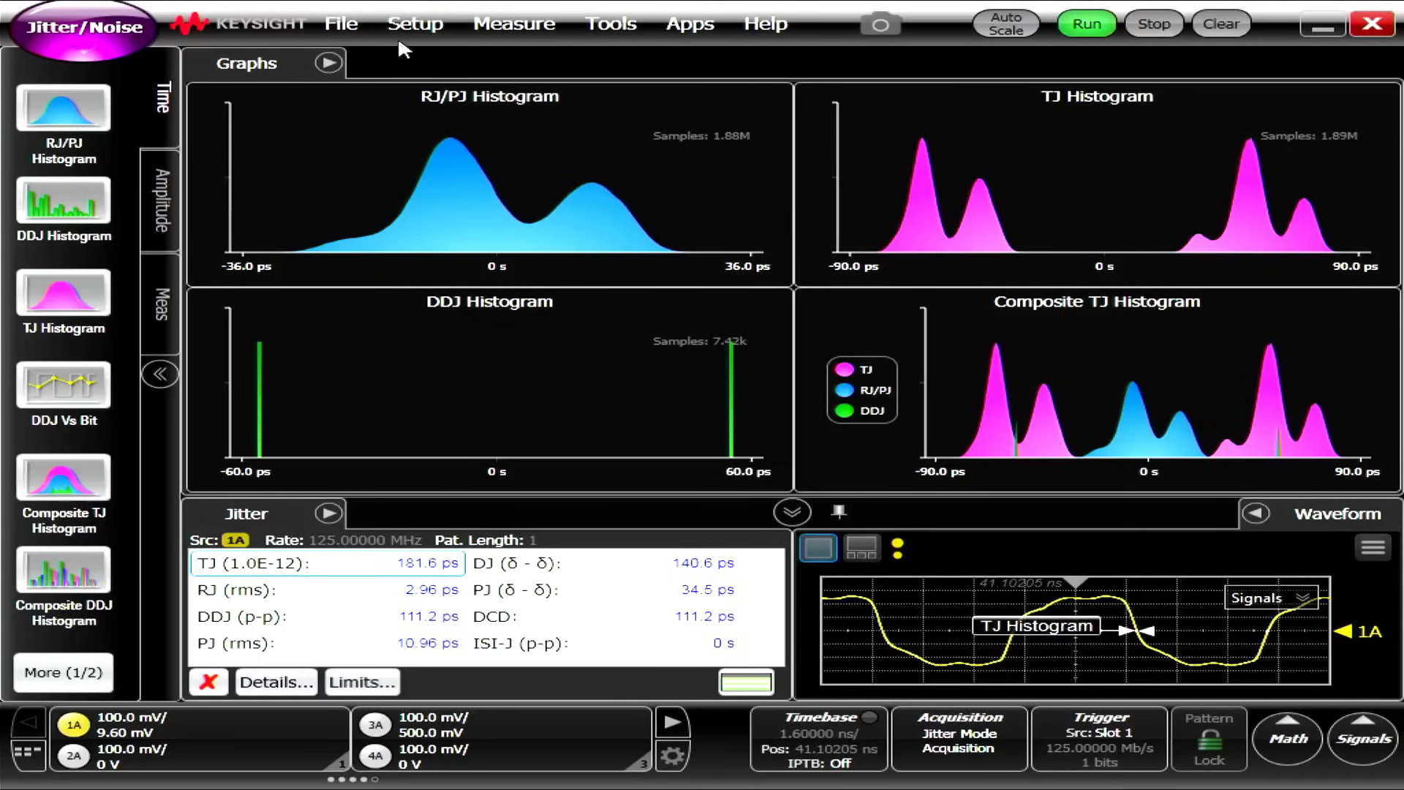
{"action": "mouse_move", "coordinate": [406, 379]}
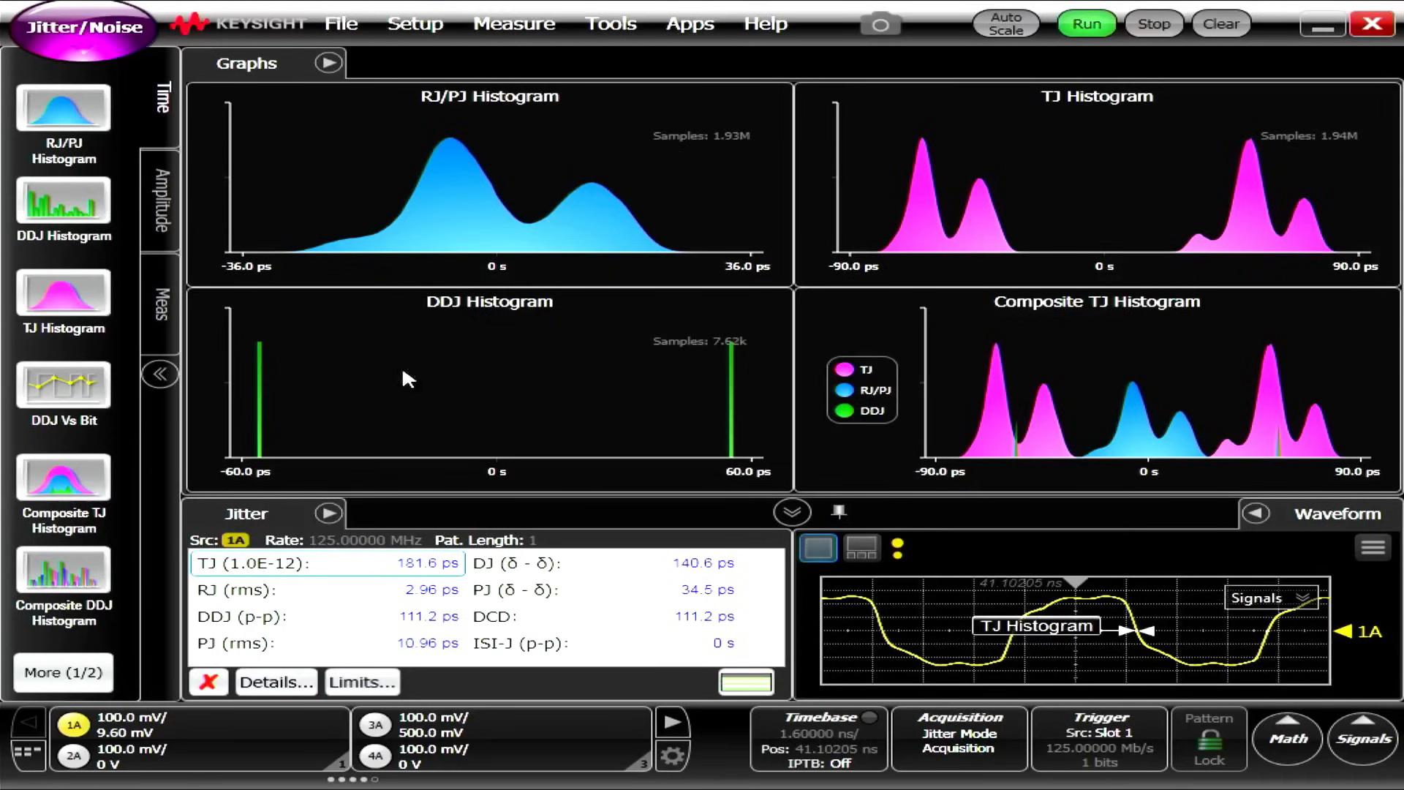
{"action": "mouse_move", "coordinate": [314, 151]}
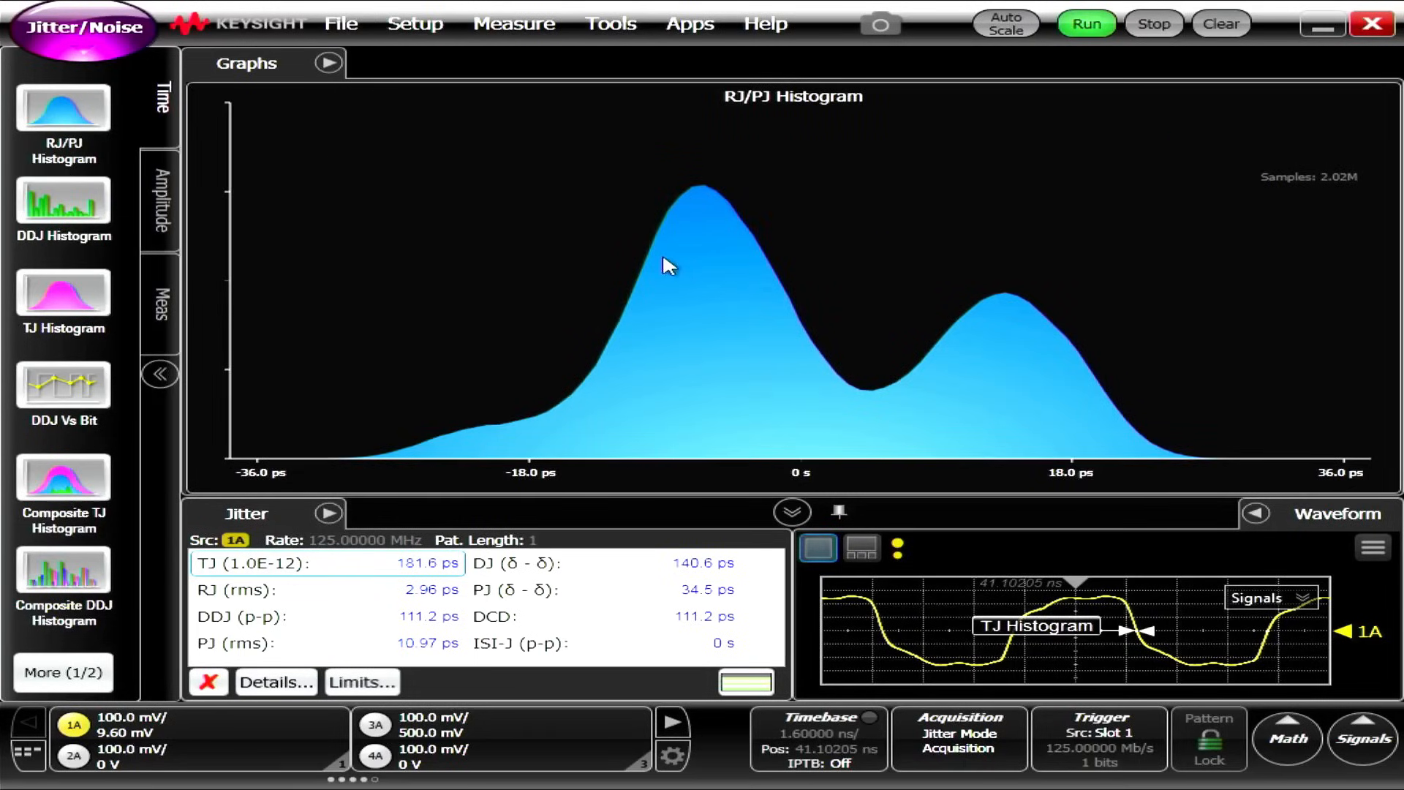
{"action": "mouse_move", "coordinate": [723, 107]}
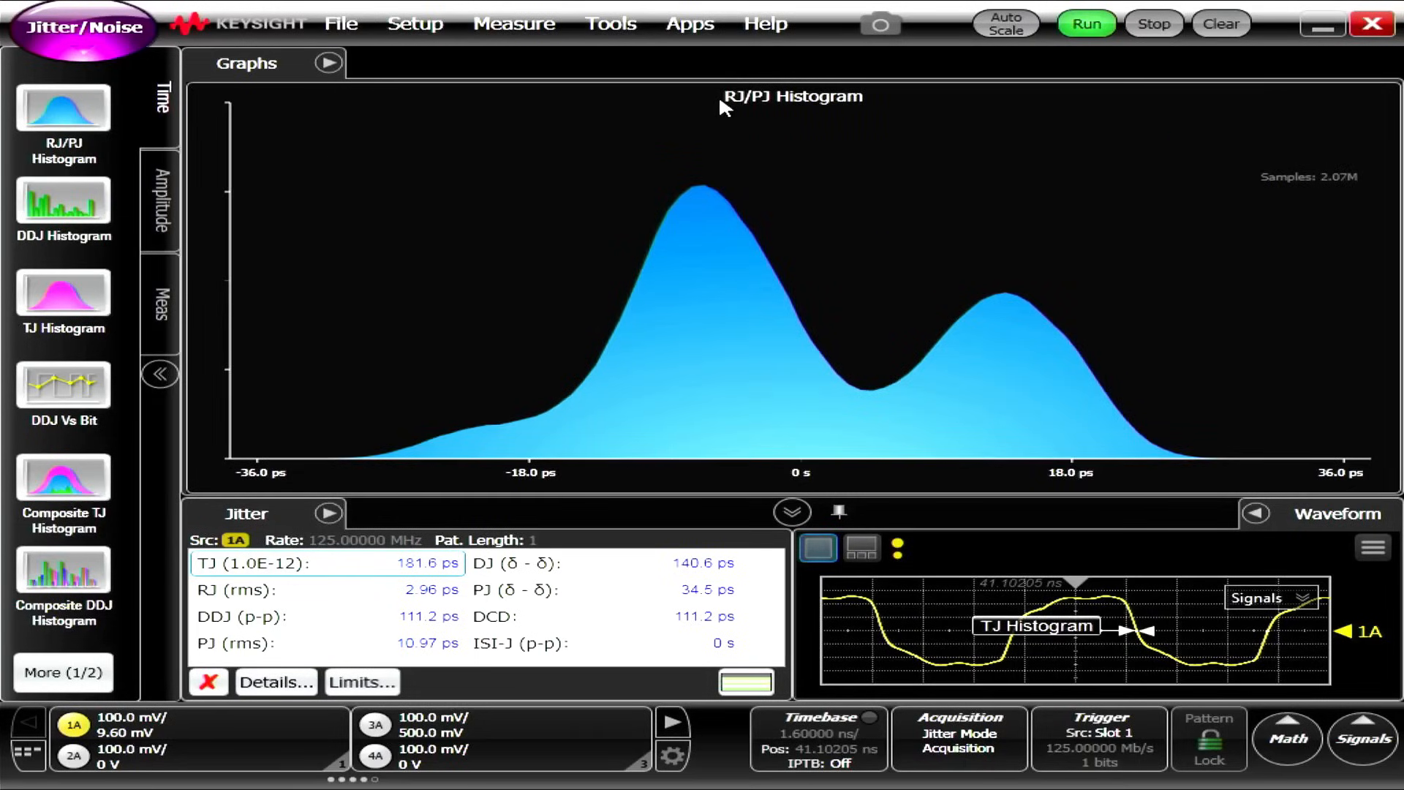
{"action": "mouse_move", "coordinate": [741, 181]}
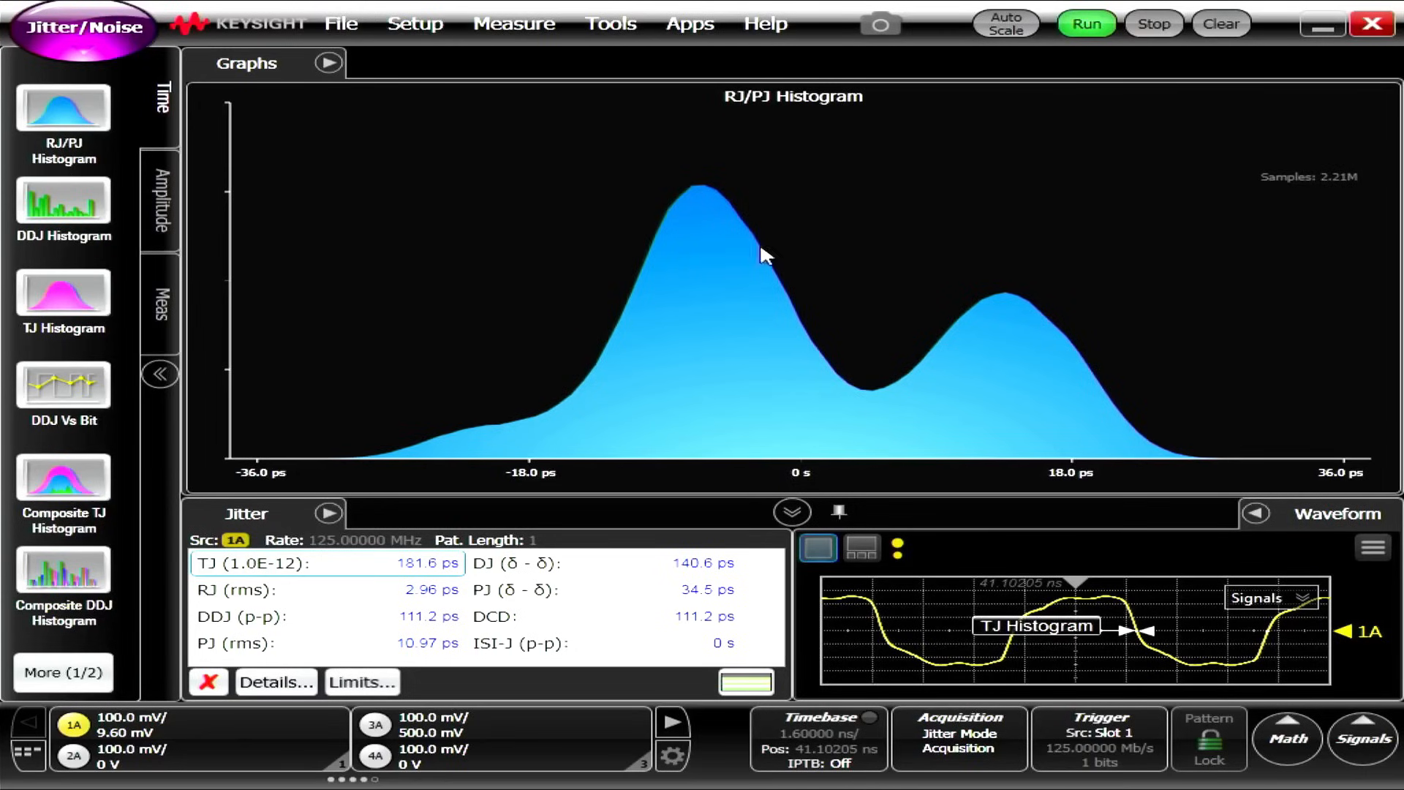
{"action": "mouse_move", "coordinate": [698, 273]}
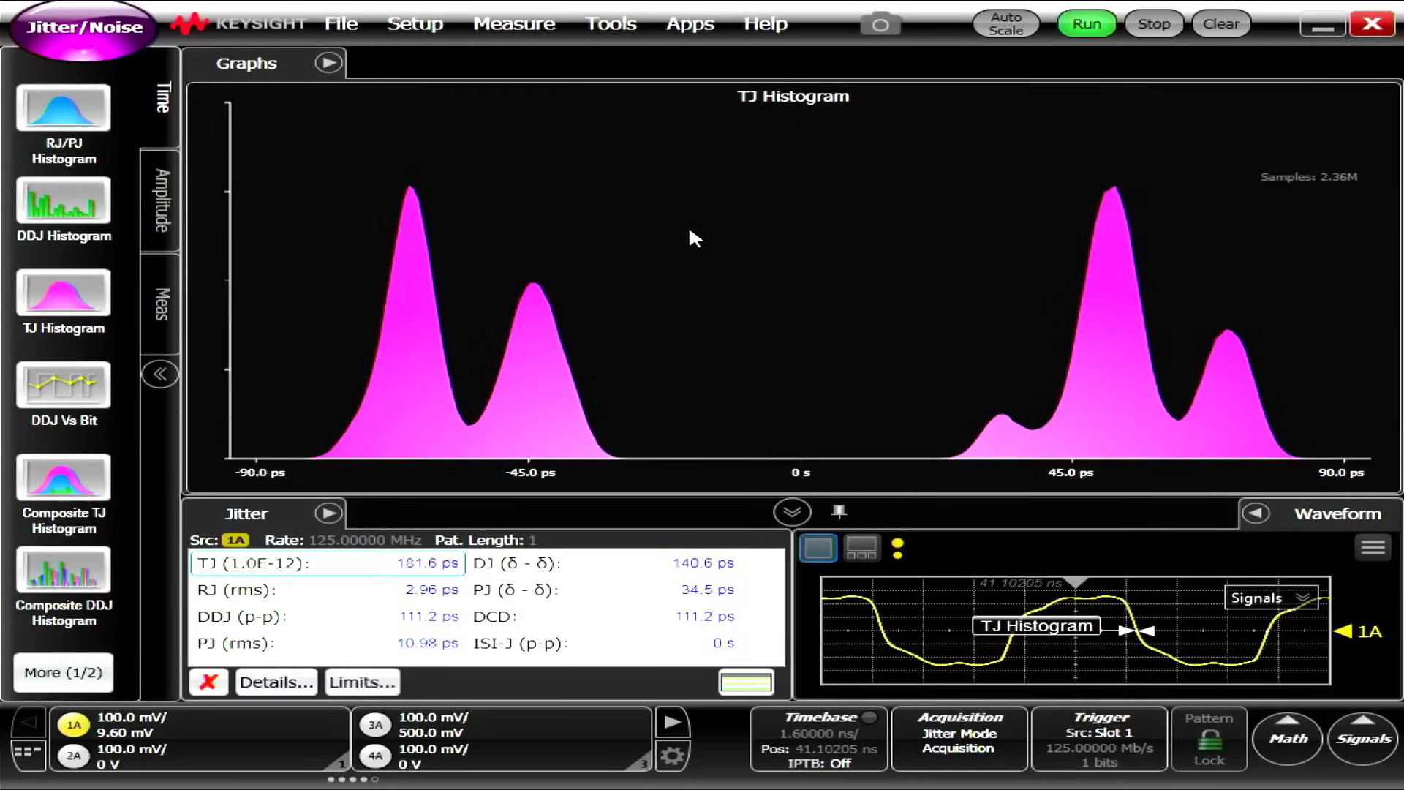
{"action": "mouse_move", "coordinate": [578, 349]}
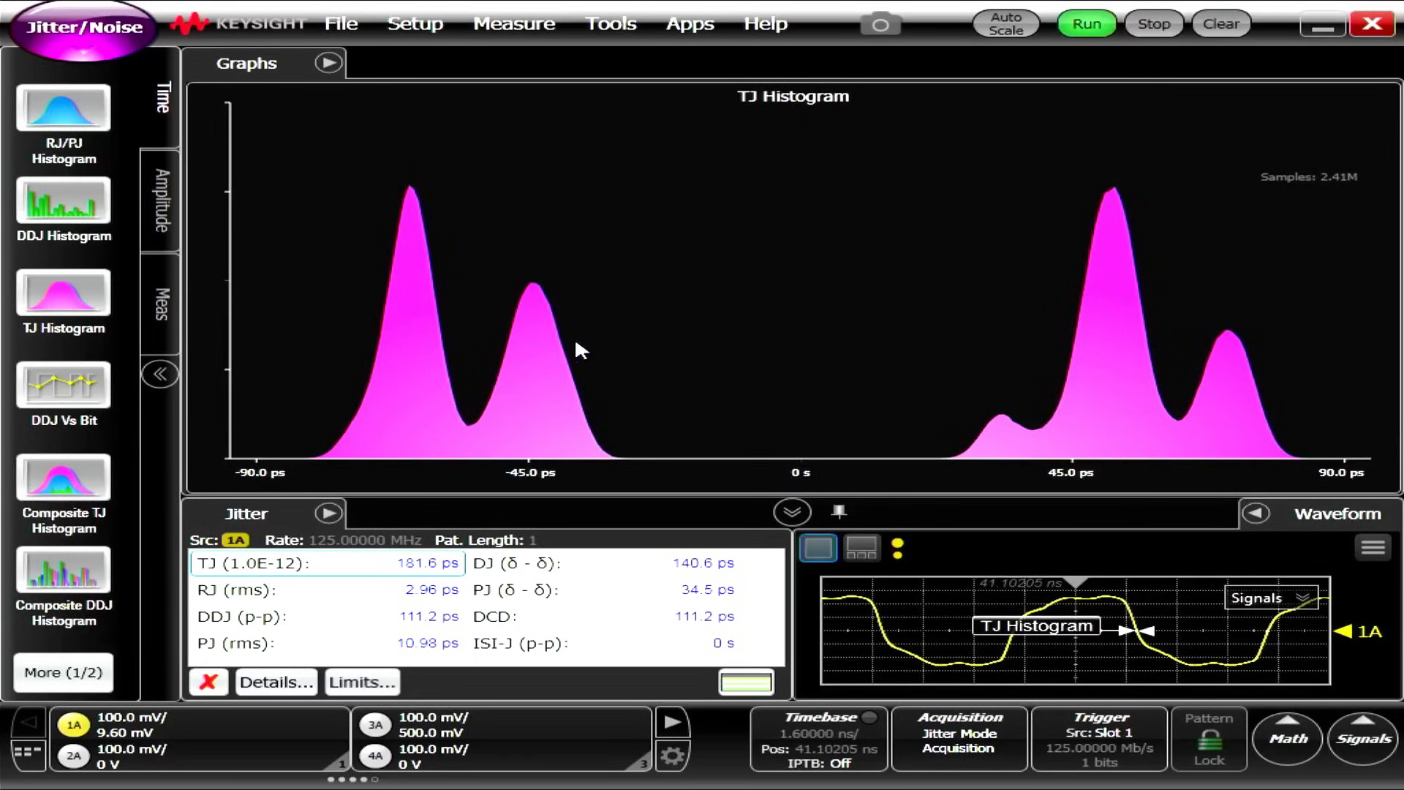
{"action": "mouse_move", "coordinate": [457, 376]}
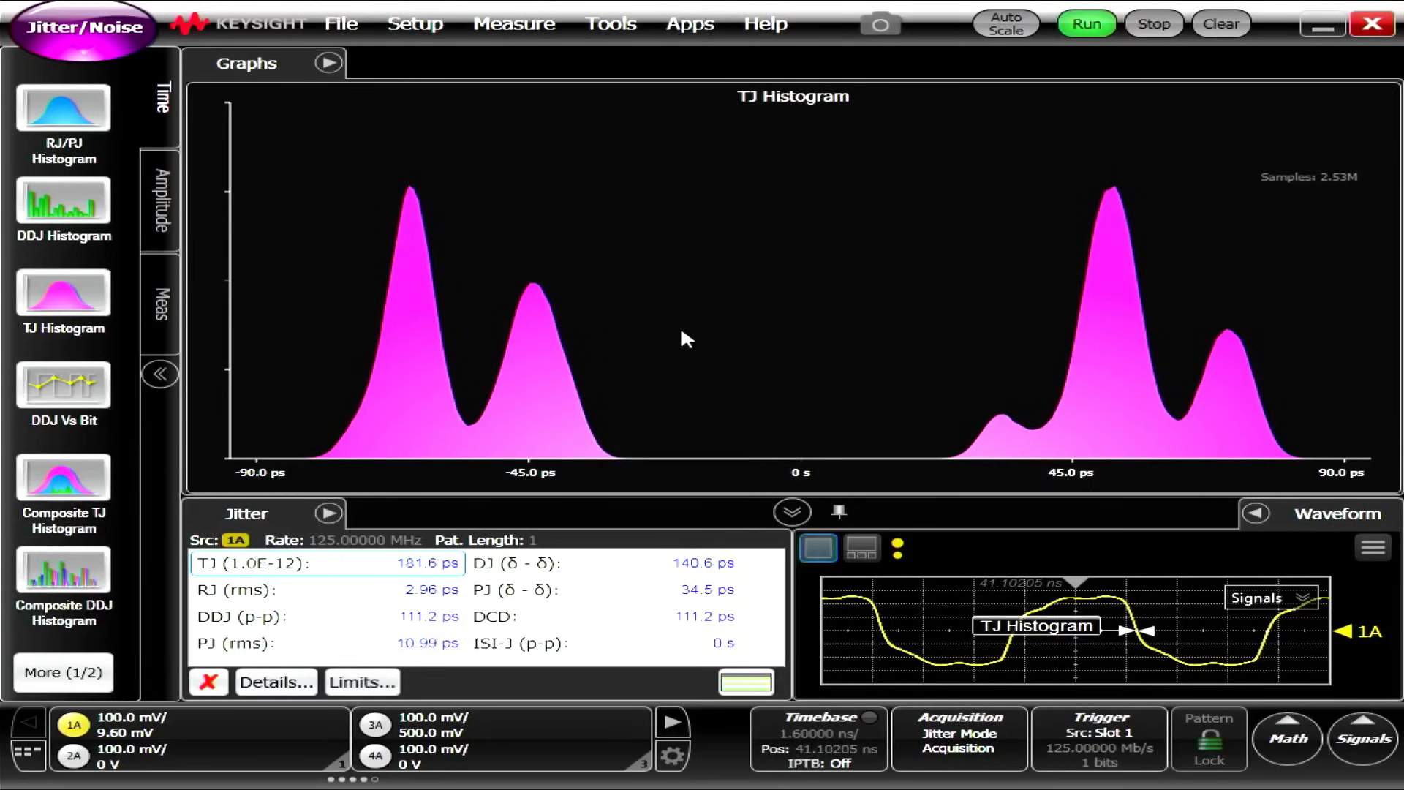
{"action": "mouse_move", "coordinate": [503, 185]}
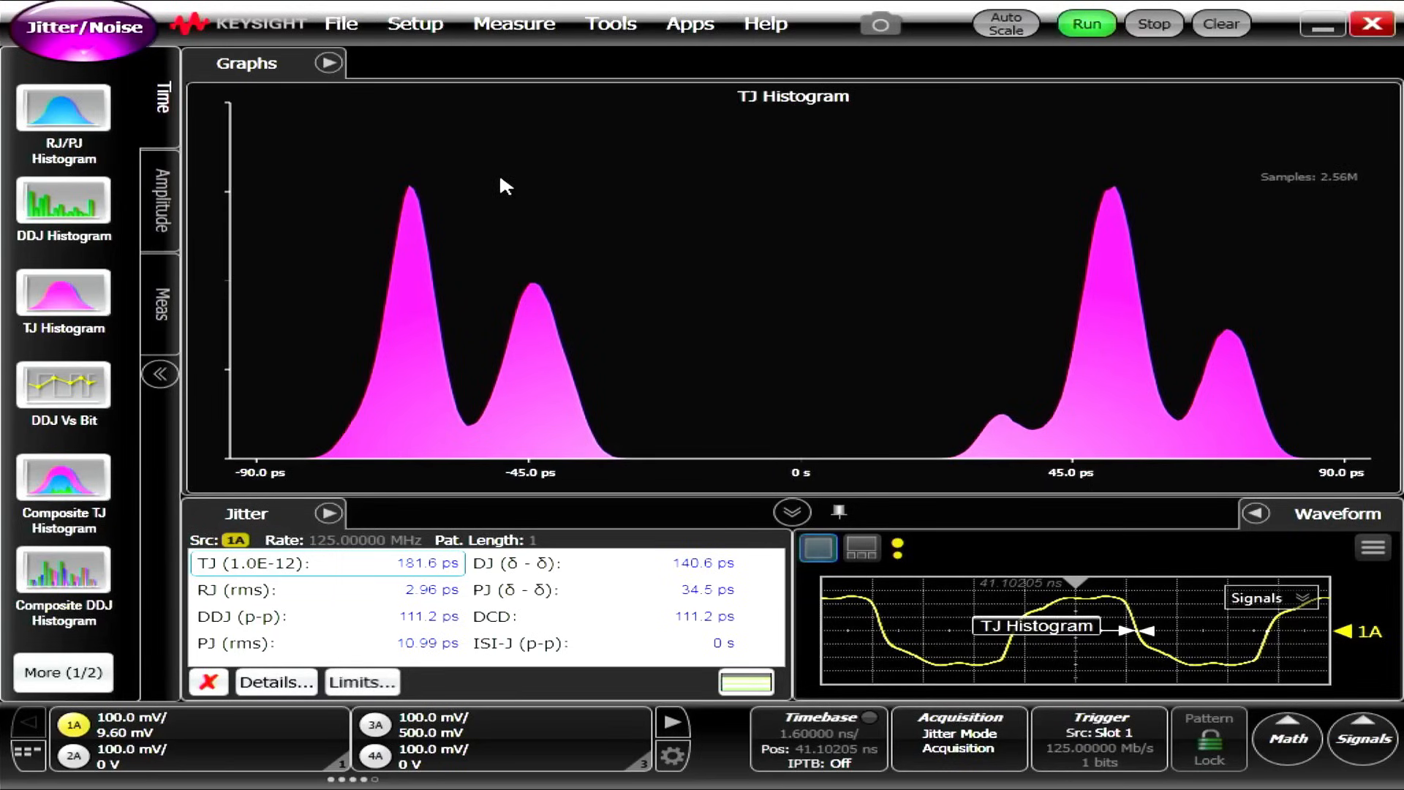
{"action": "mouse_move", "coordinate": [487, 336]}
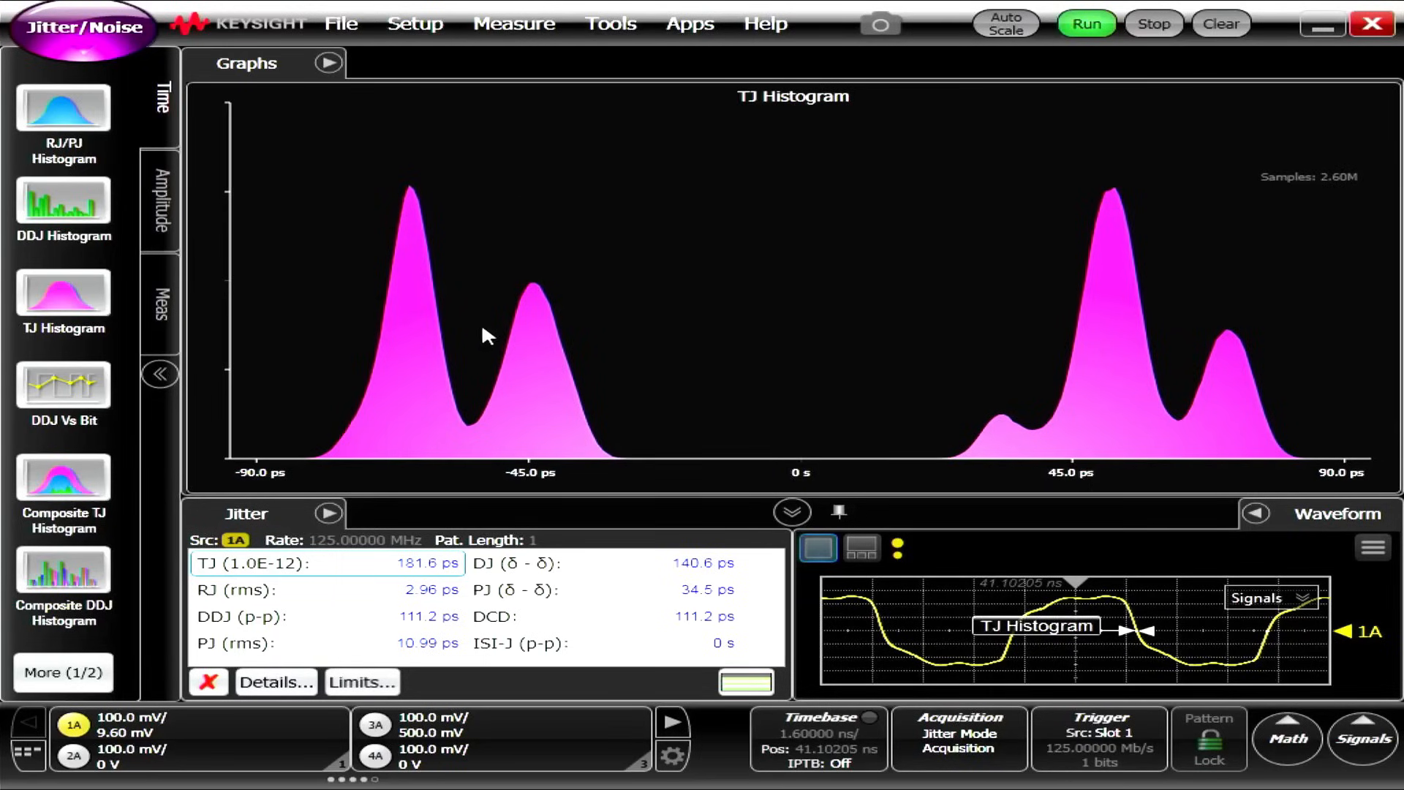
{"action": "mouse_move", "coordinate": [1090, 323]}
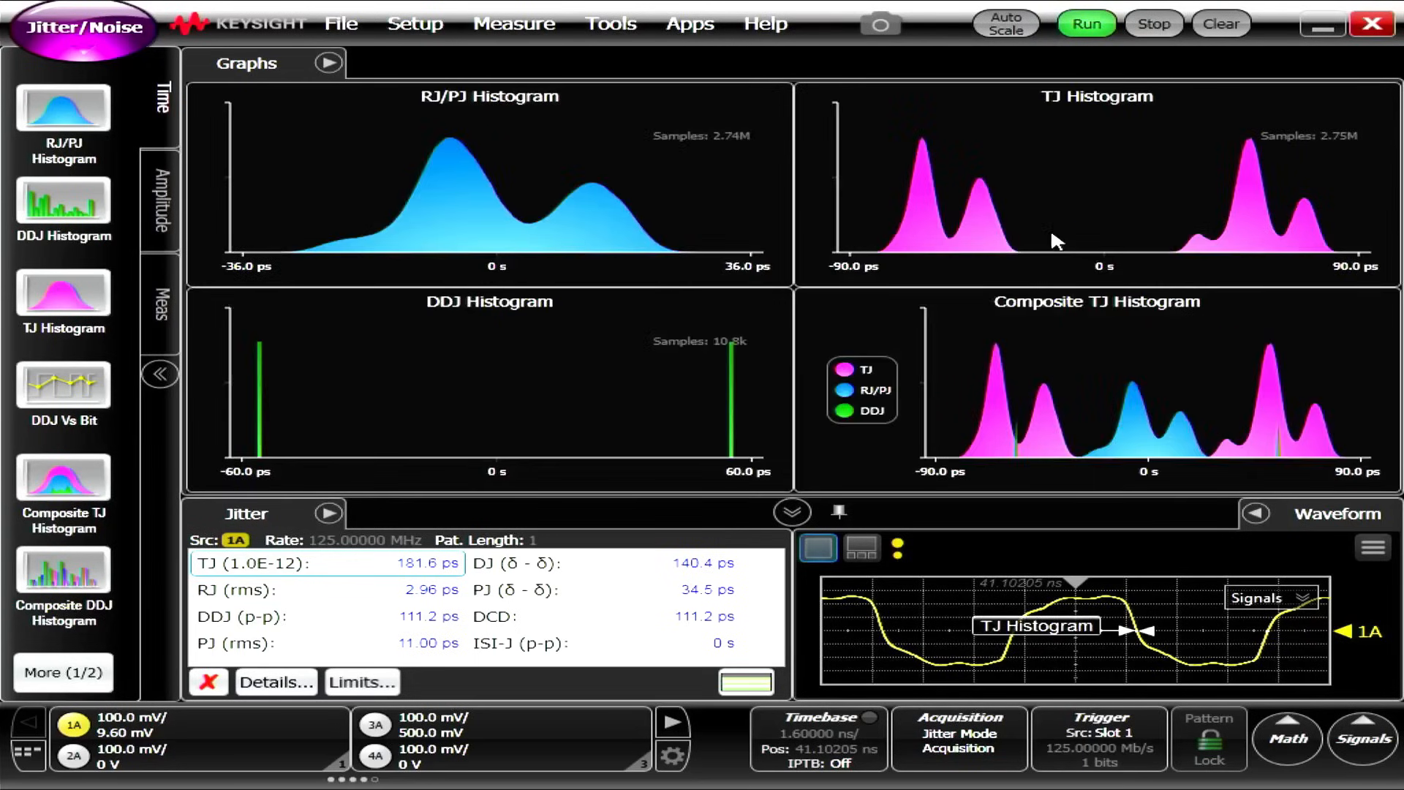
{"action": "mouse_move", "coordinate": [989, 206]}
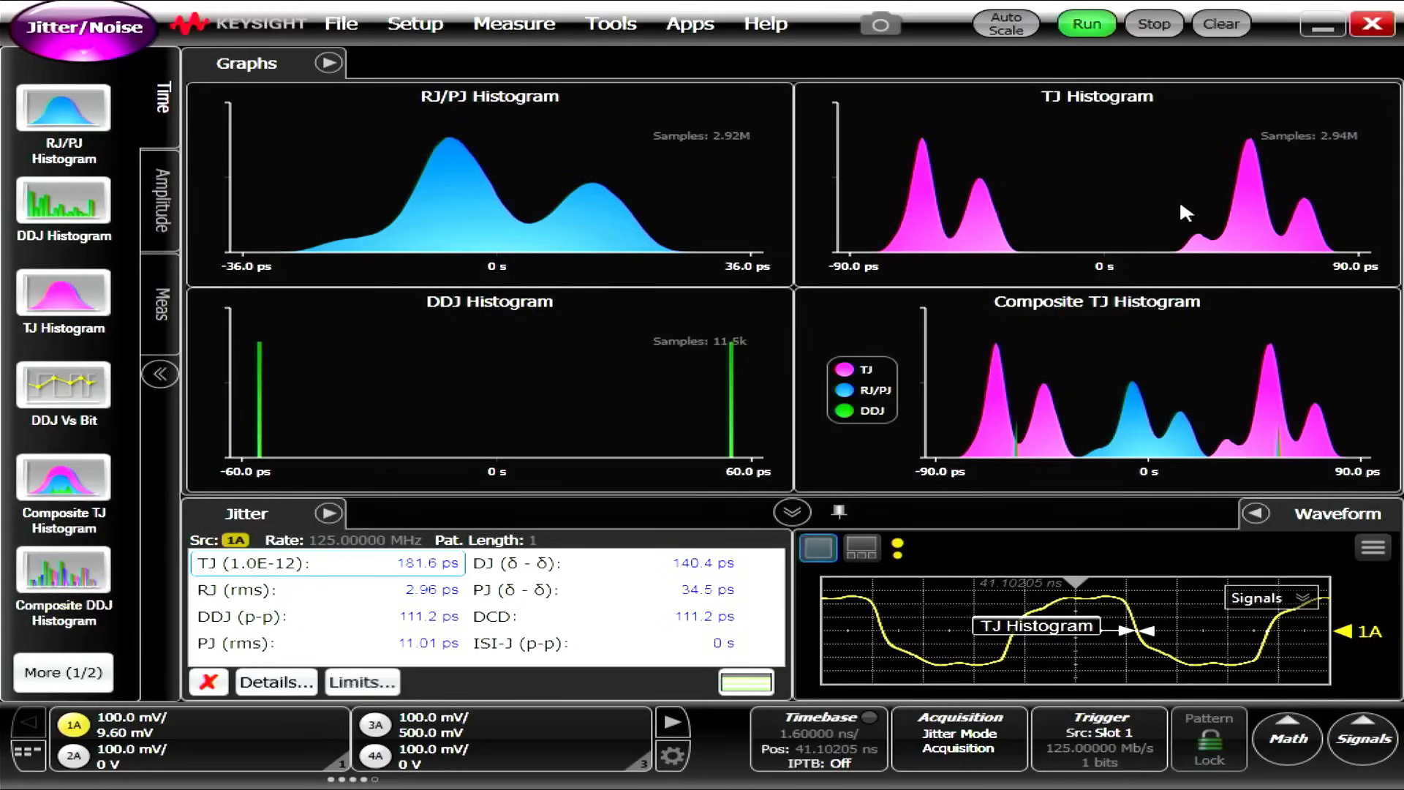
{"action": "mouse_move", "coordinate": [438, 406]}
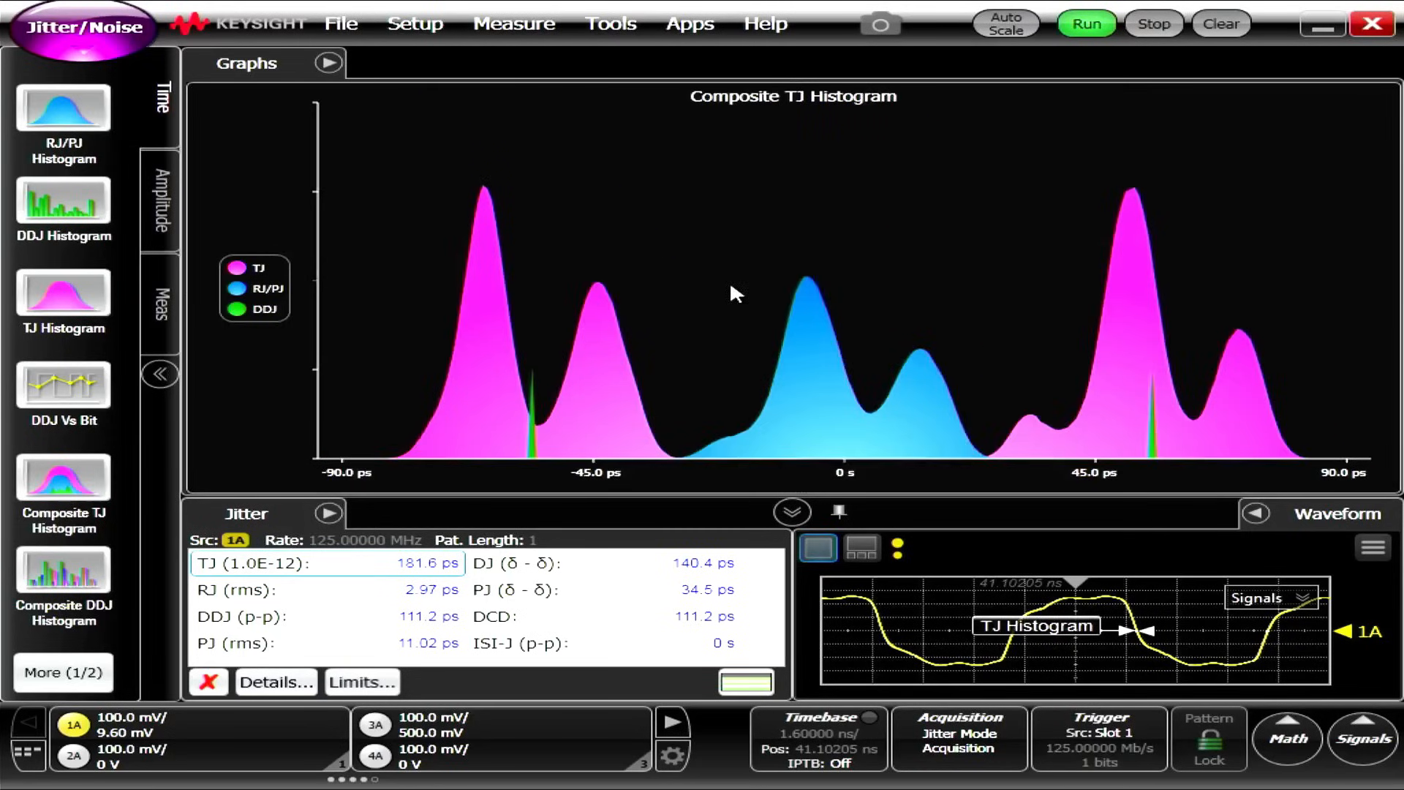
{"action": "mouse_move", "coordinate": [745, 348]}
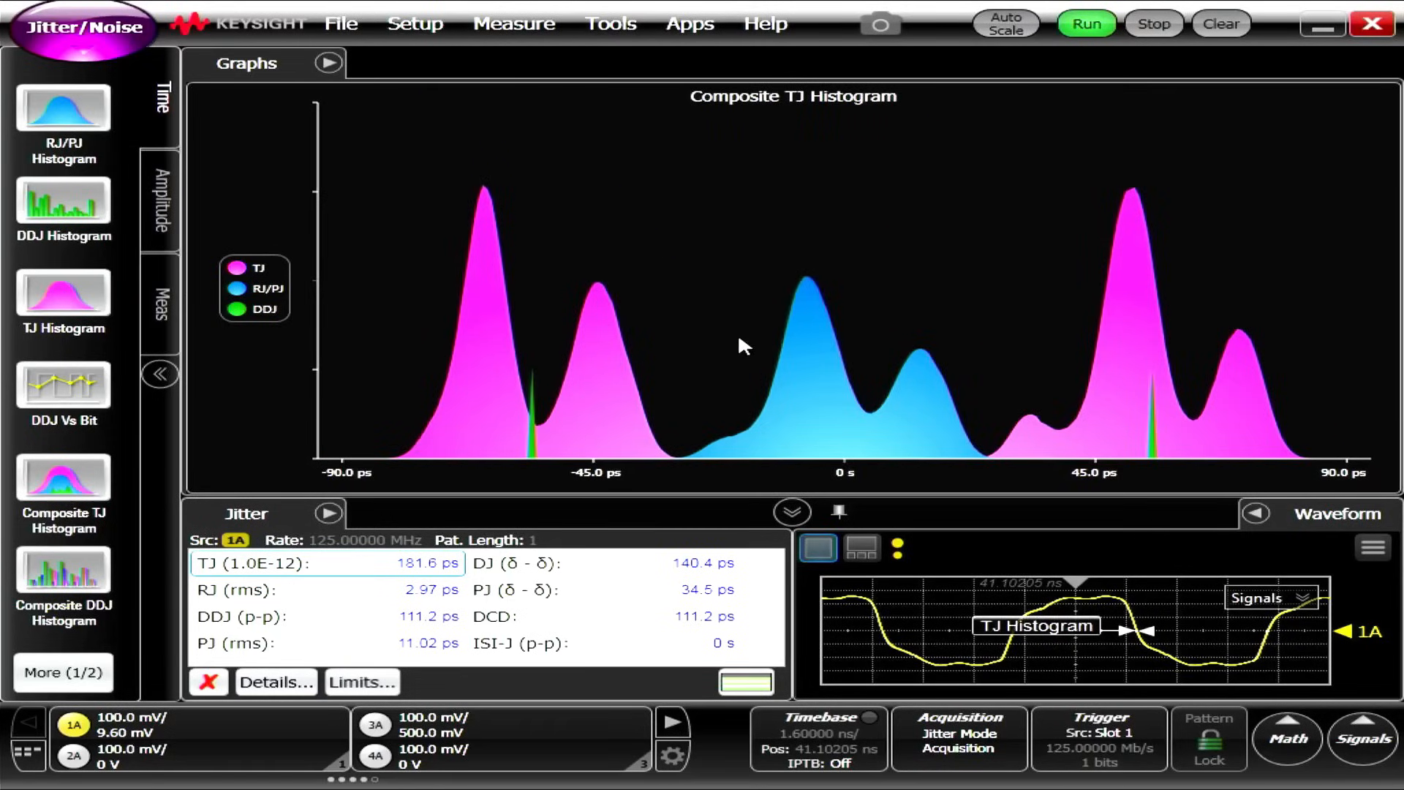
{"action": "mouse_move", "coordinate": [654, 458]}
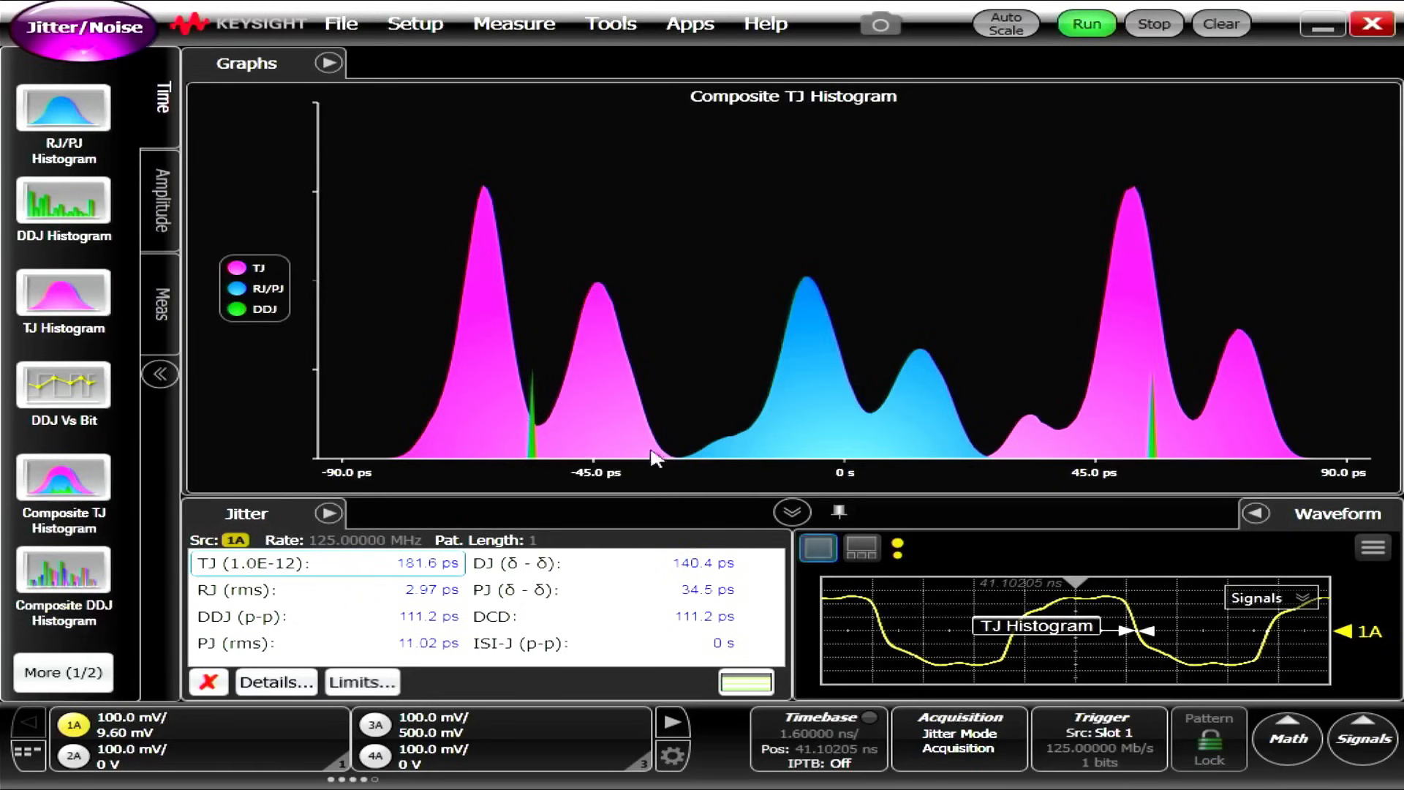
{"action": "mouse_move", "coordinate": [349, 354]}
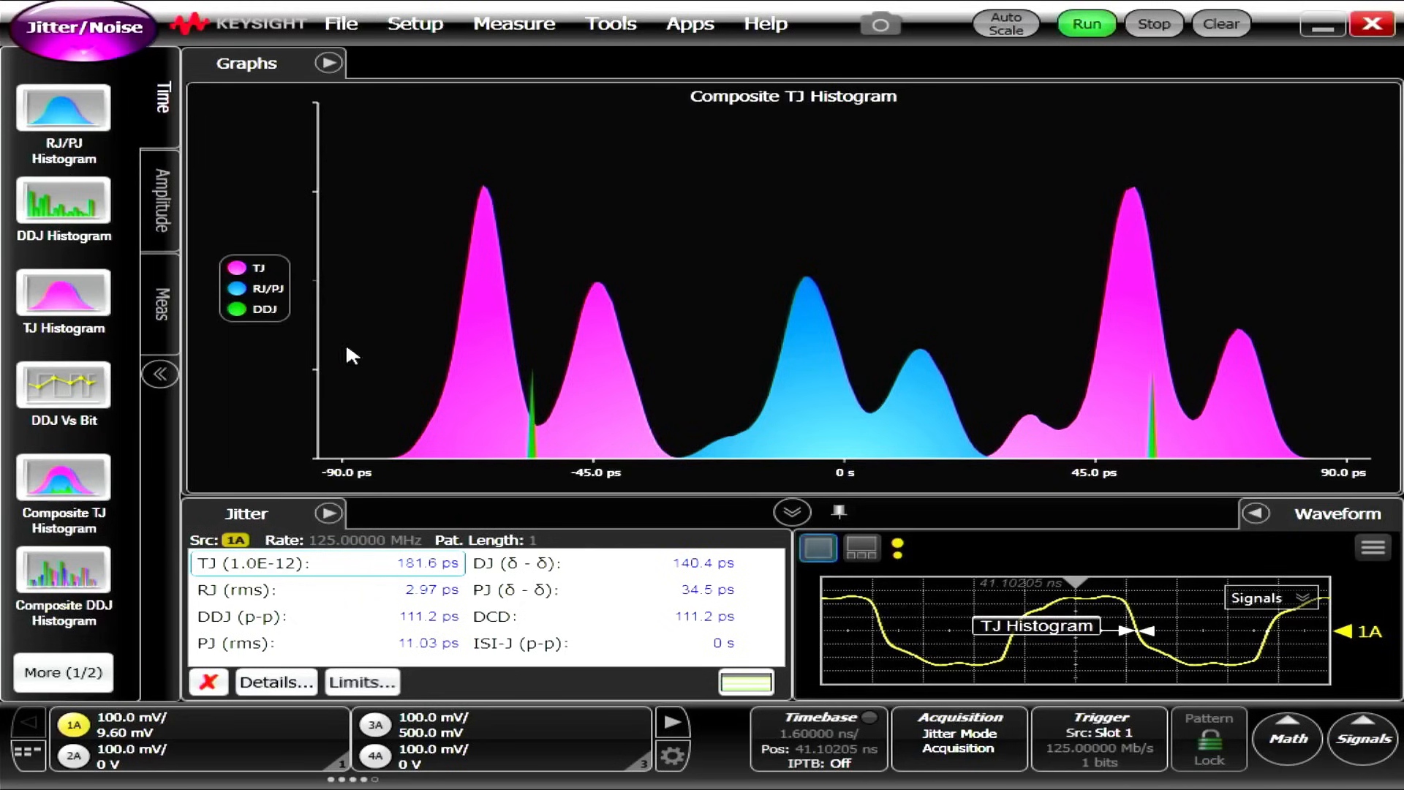
{"action": "mouse_move", "coordinate": [190, 251]}
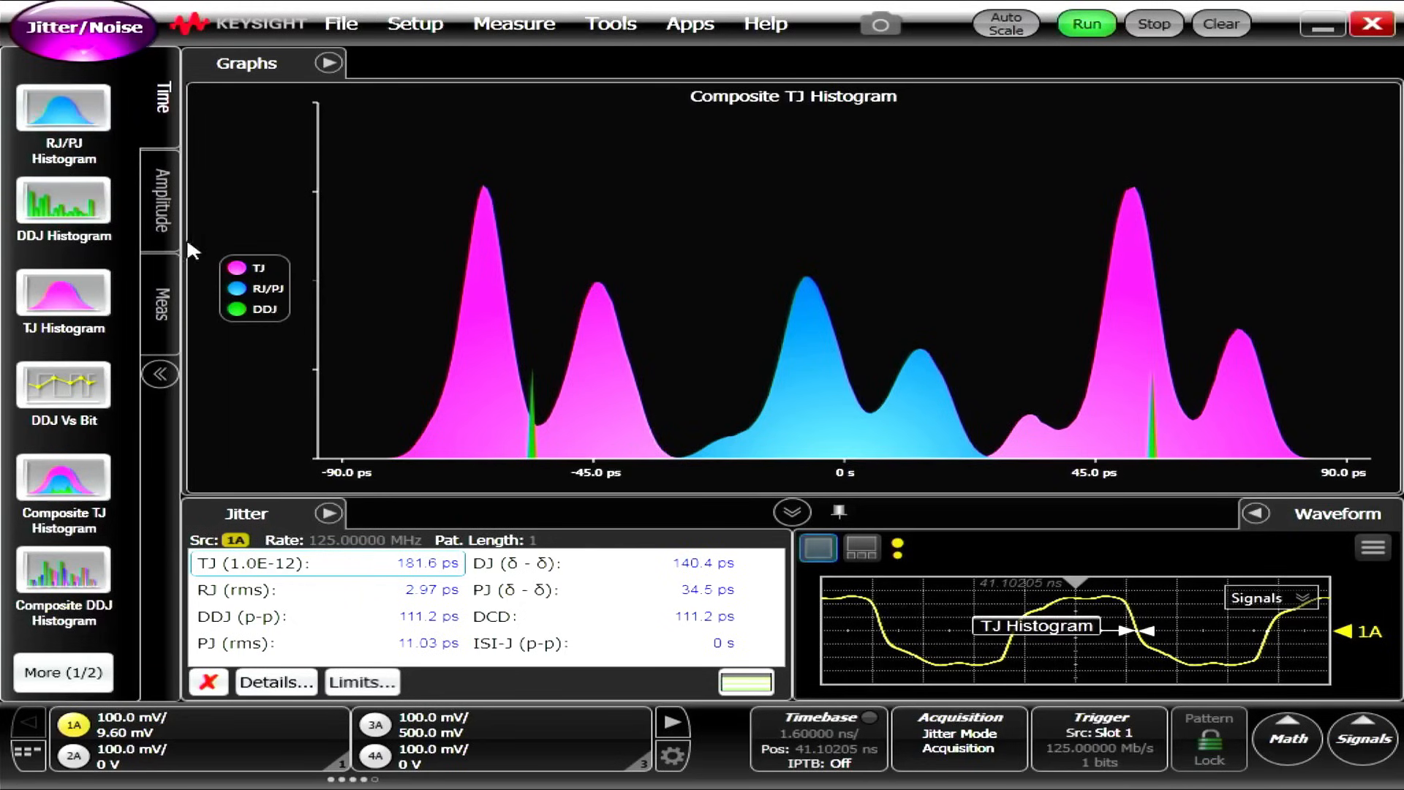
{"action": "mouse_move", "coordinate": [202, 166]}
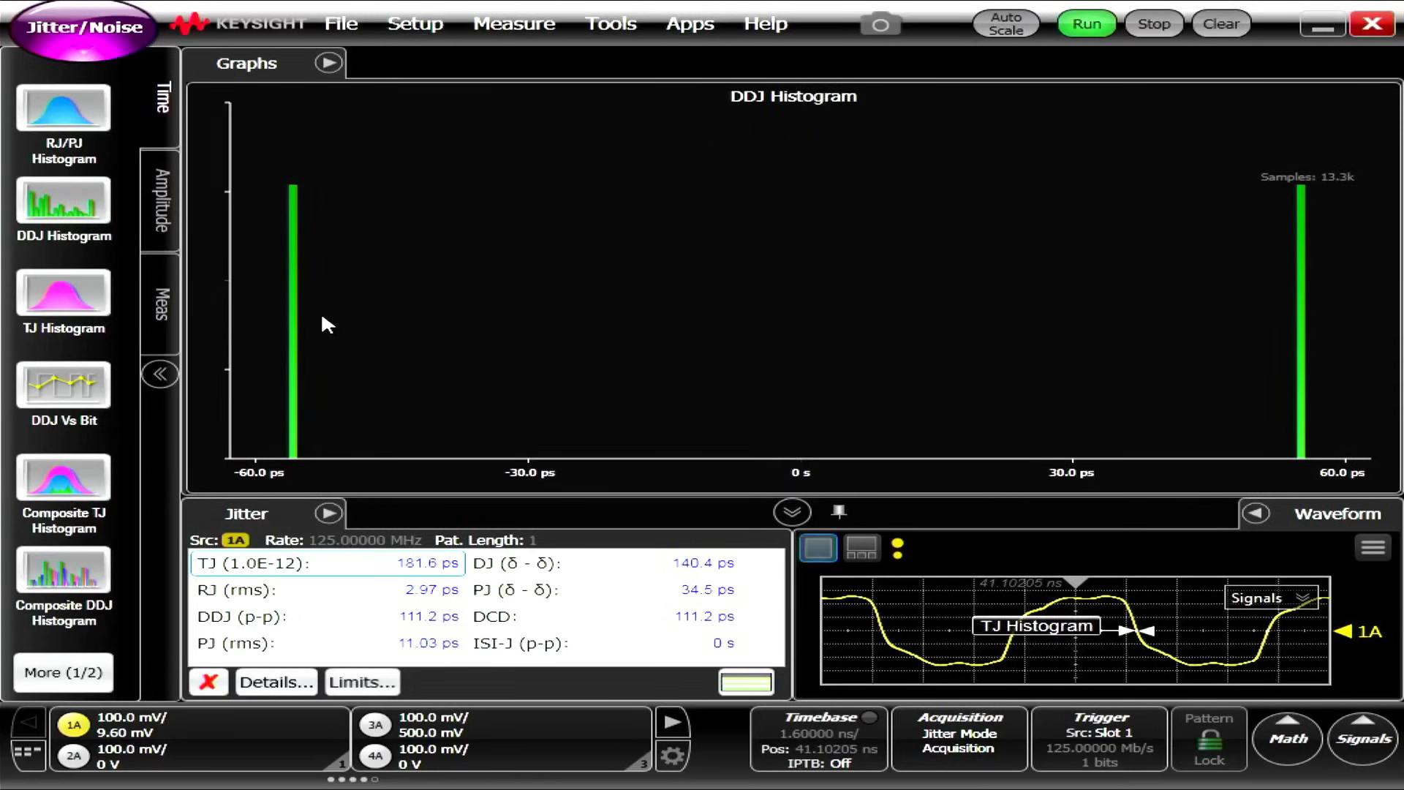
{"action": "mouse_move", "coordinate": [1228, 266]}
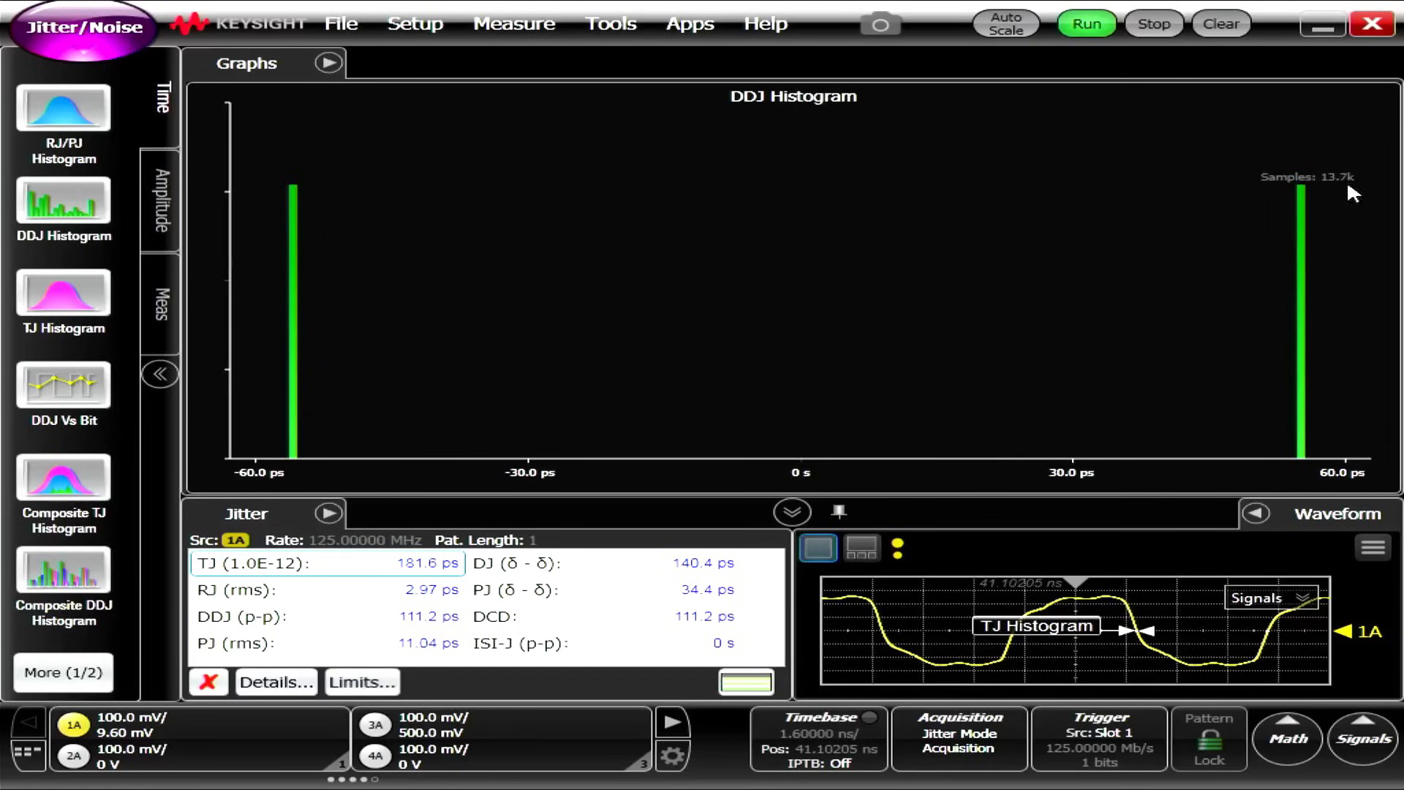
{"action": "mouse_move", "coordinate": [211, 242]}
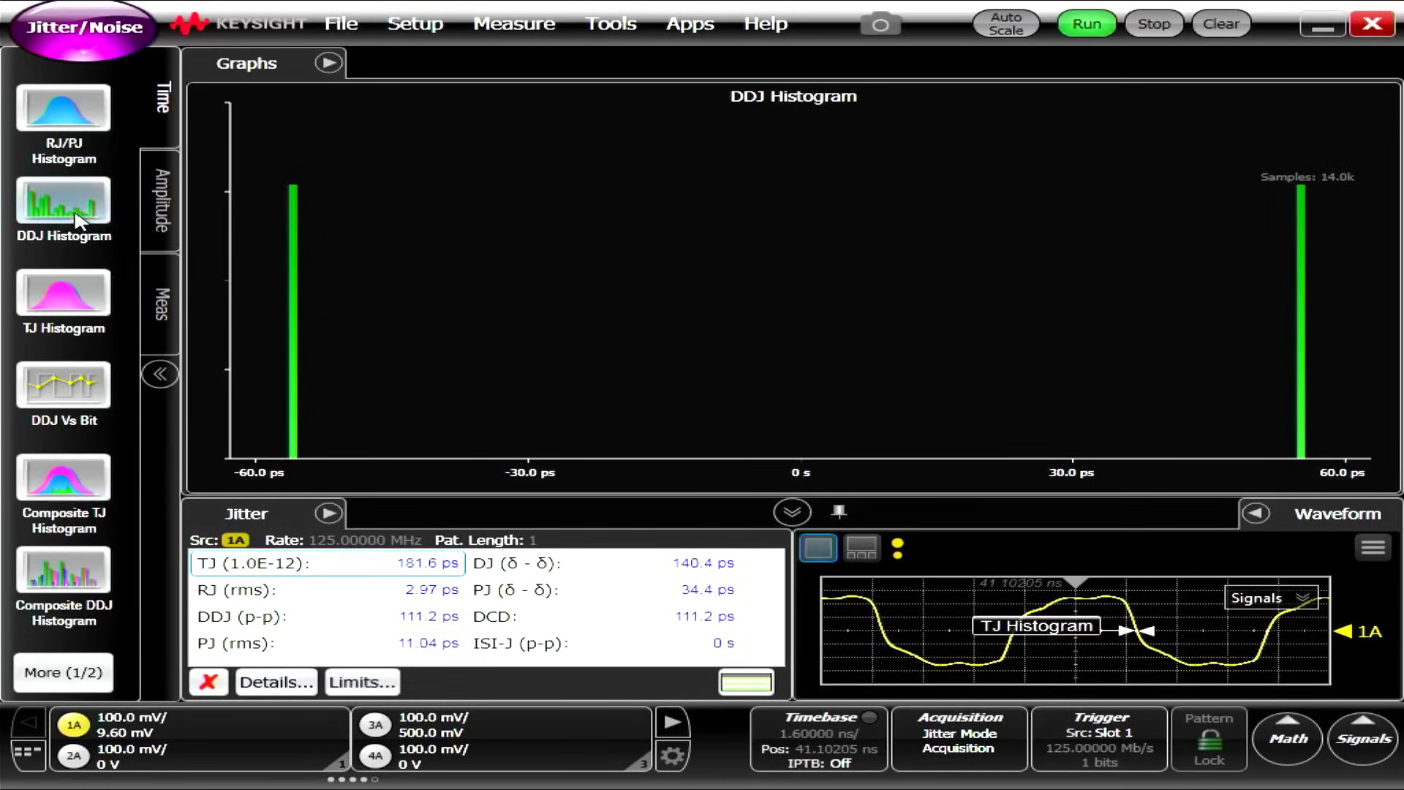
{"action": "mouse_move", "coordinate": [288, 160]}
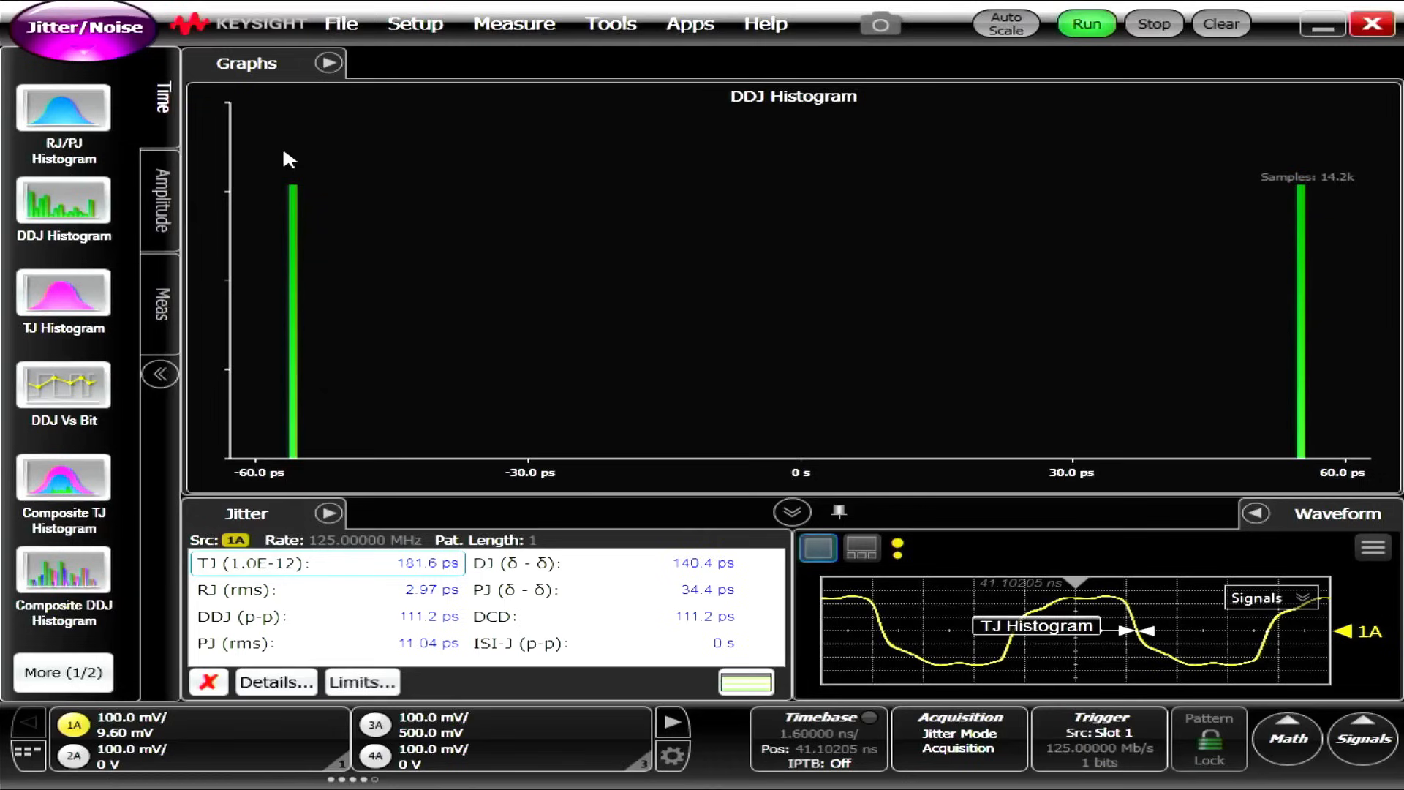
Step: Show the Composite TJ Histogram from the Time gallery in place of DDJ
{"action": "left_click", "coordinate": [62, 488]}
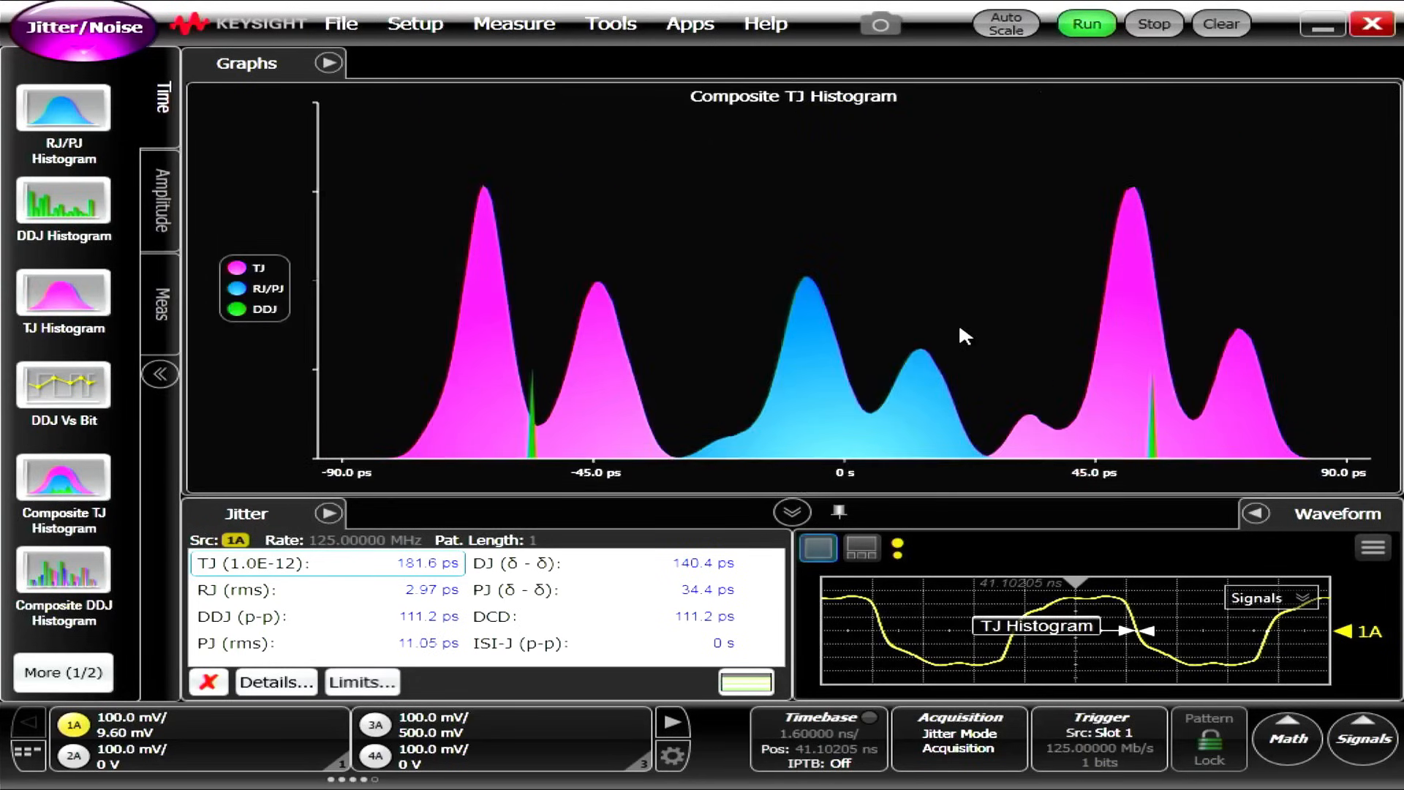
{"action": "mouse_move", "coordinate": [1181, 422]}
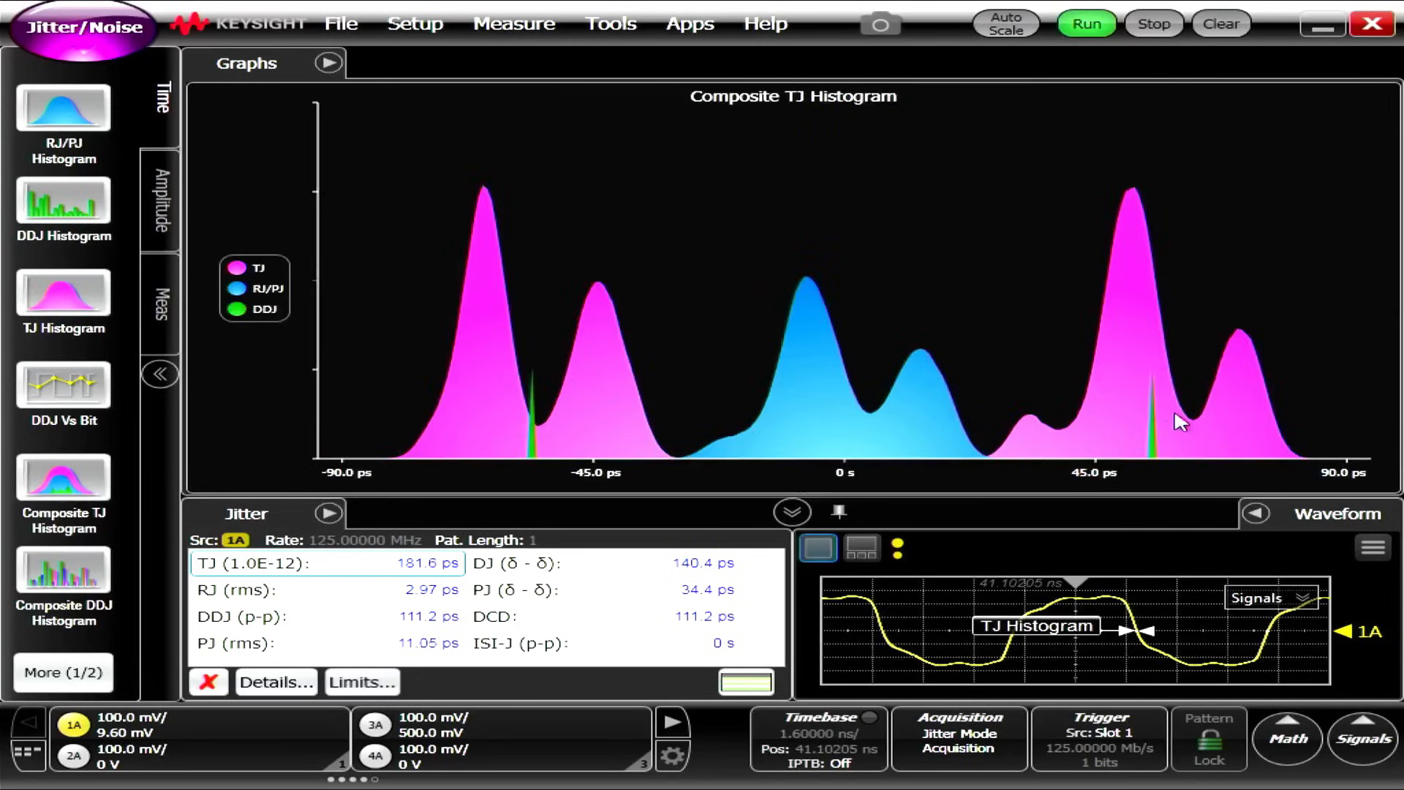
{"action": "mouse_move", "coordinate": [707, 367]}
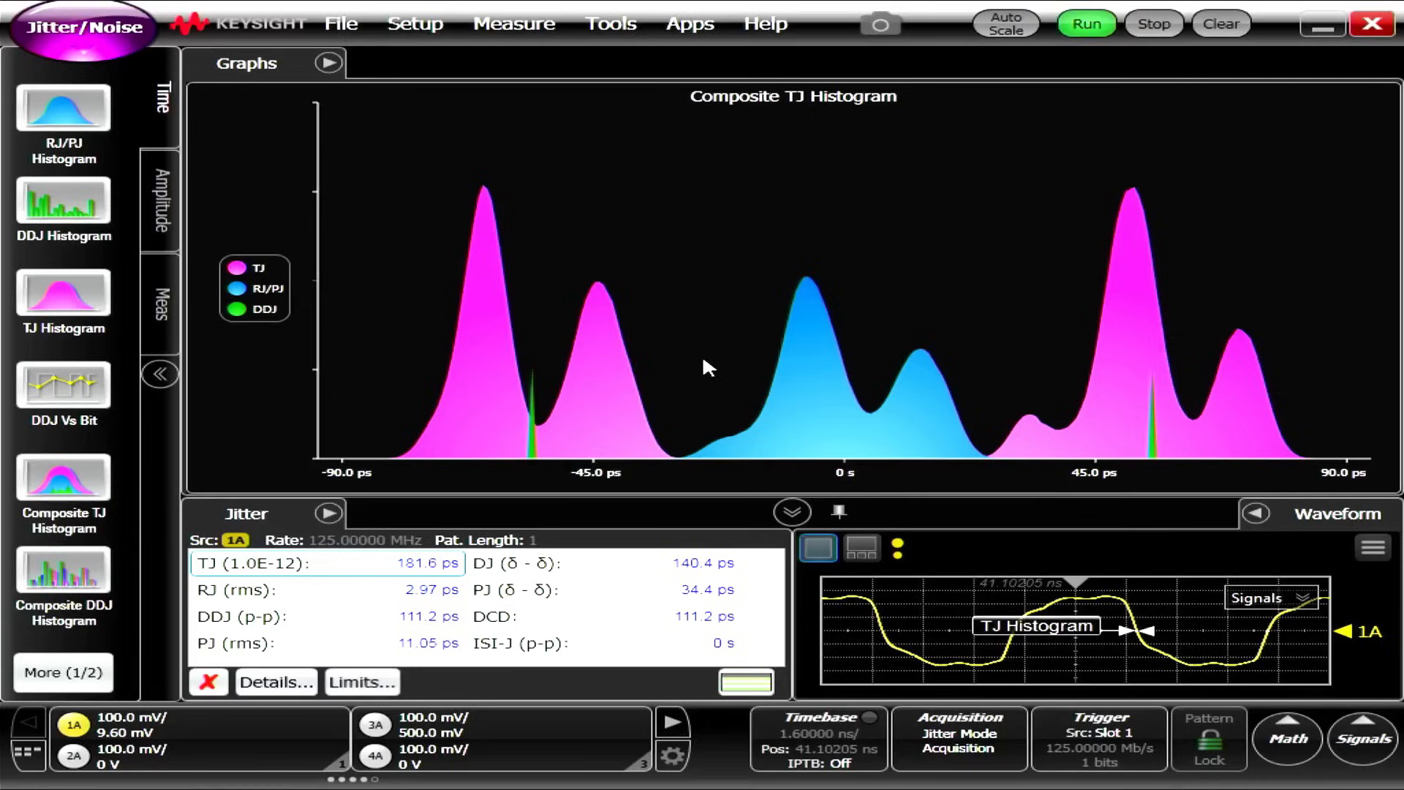
{"action": "mouse_move", "coordinate": [1075, 385]}
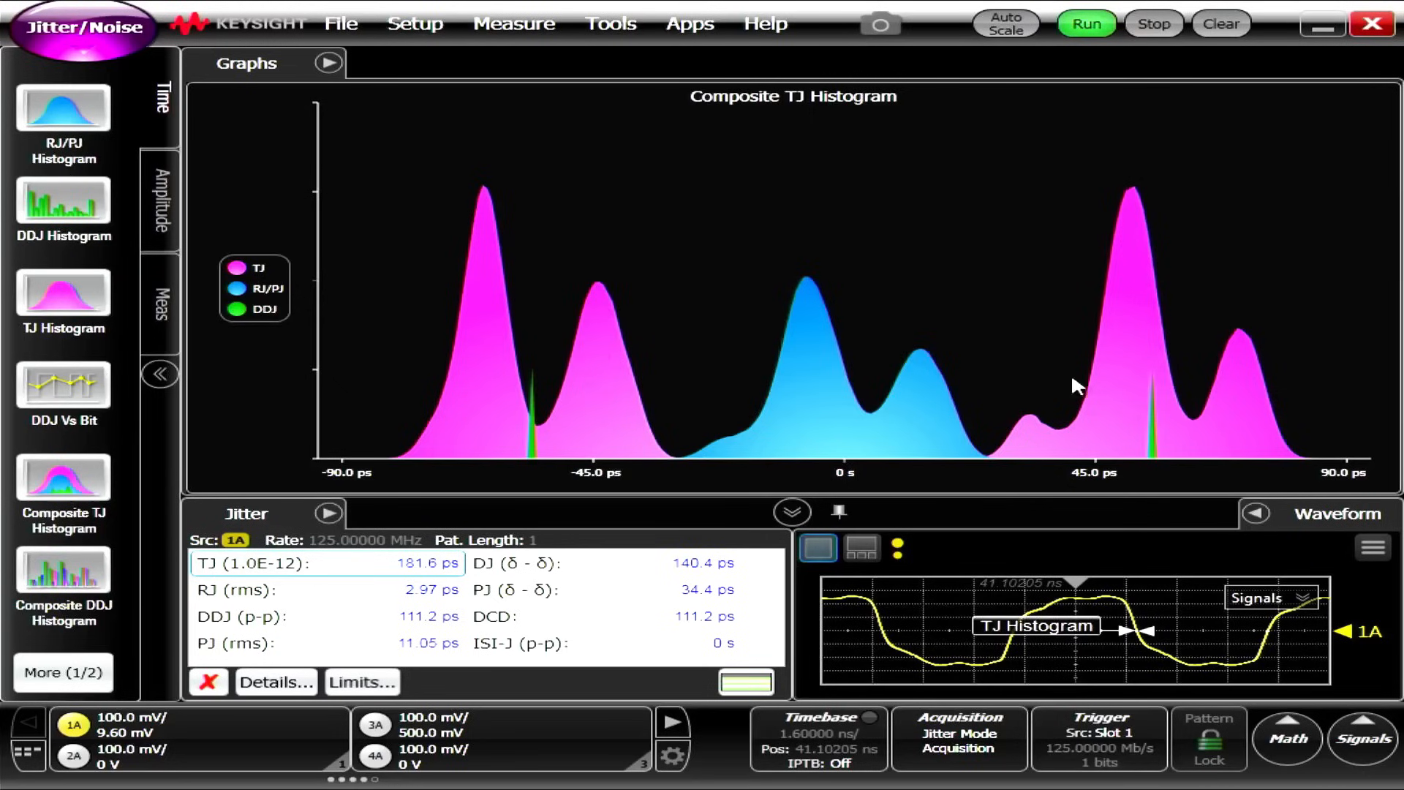
{"action": "mouse_move", "coordinate": [658, 360]}
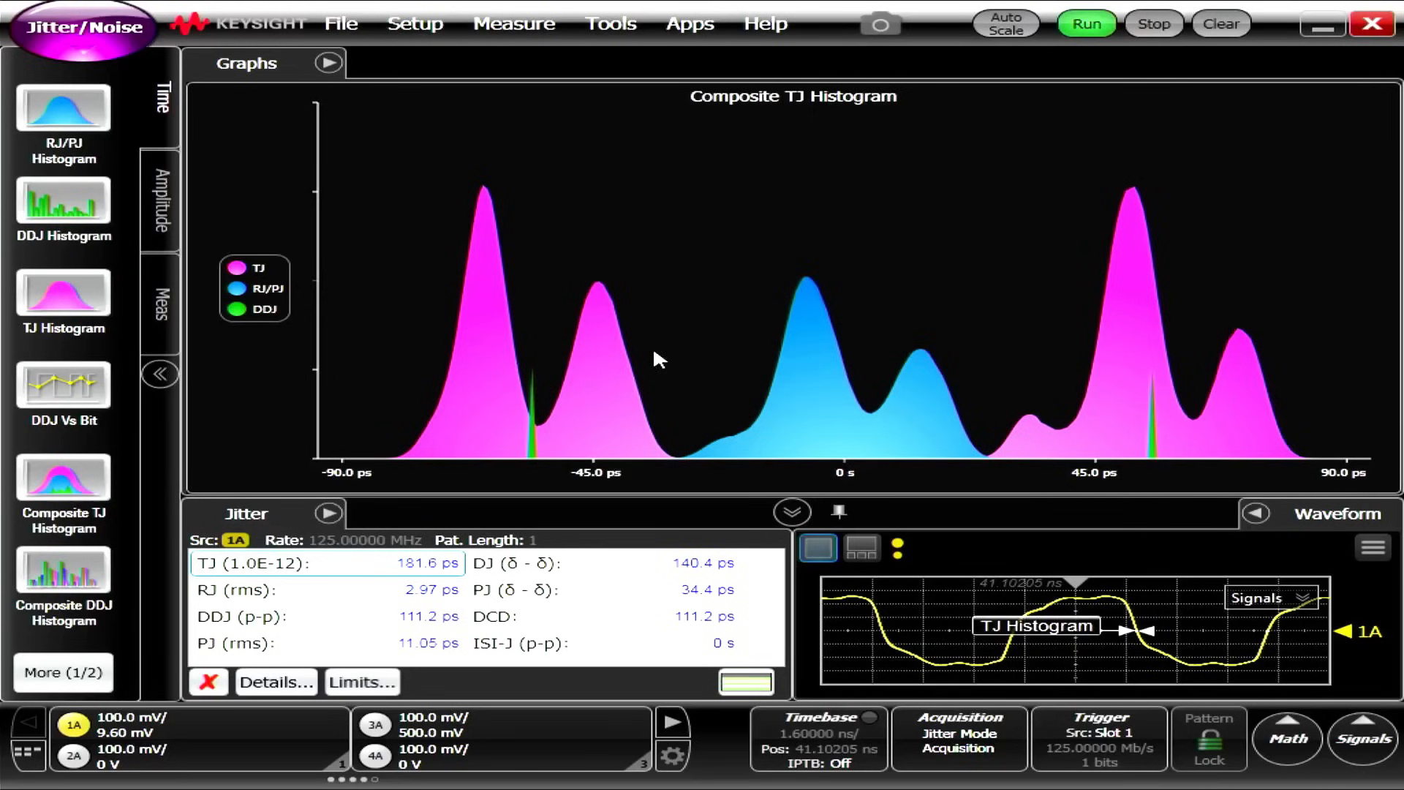
{"action": "mouse_move", "coordinate": [869, 385]}
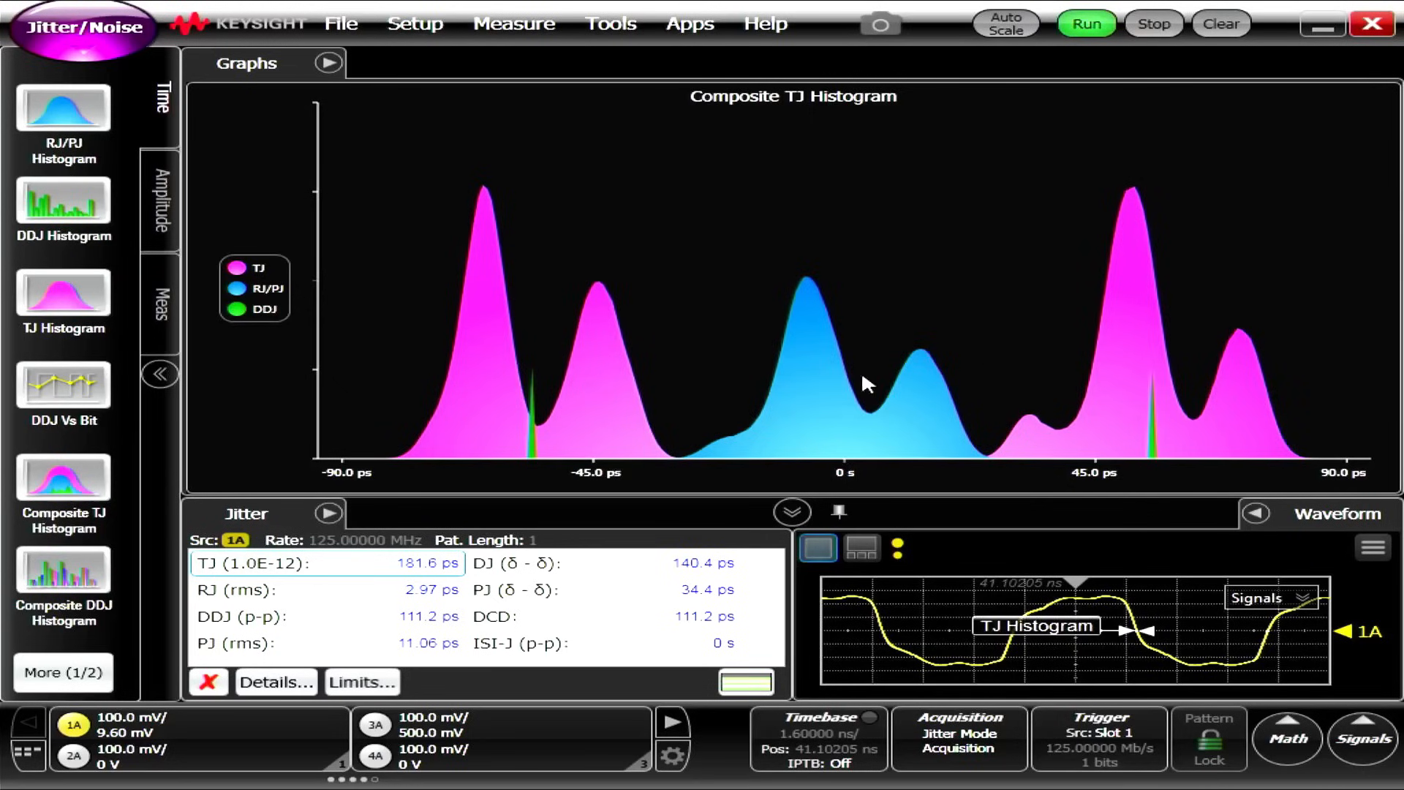
{"action": "mouse_move", "coordinate": [1192, 333]}
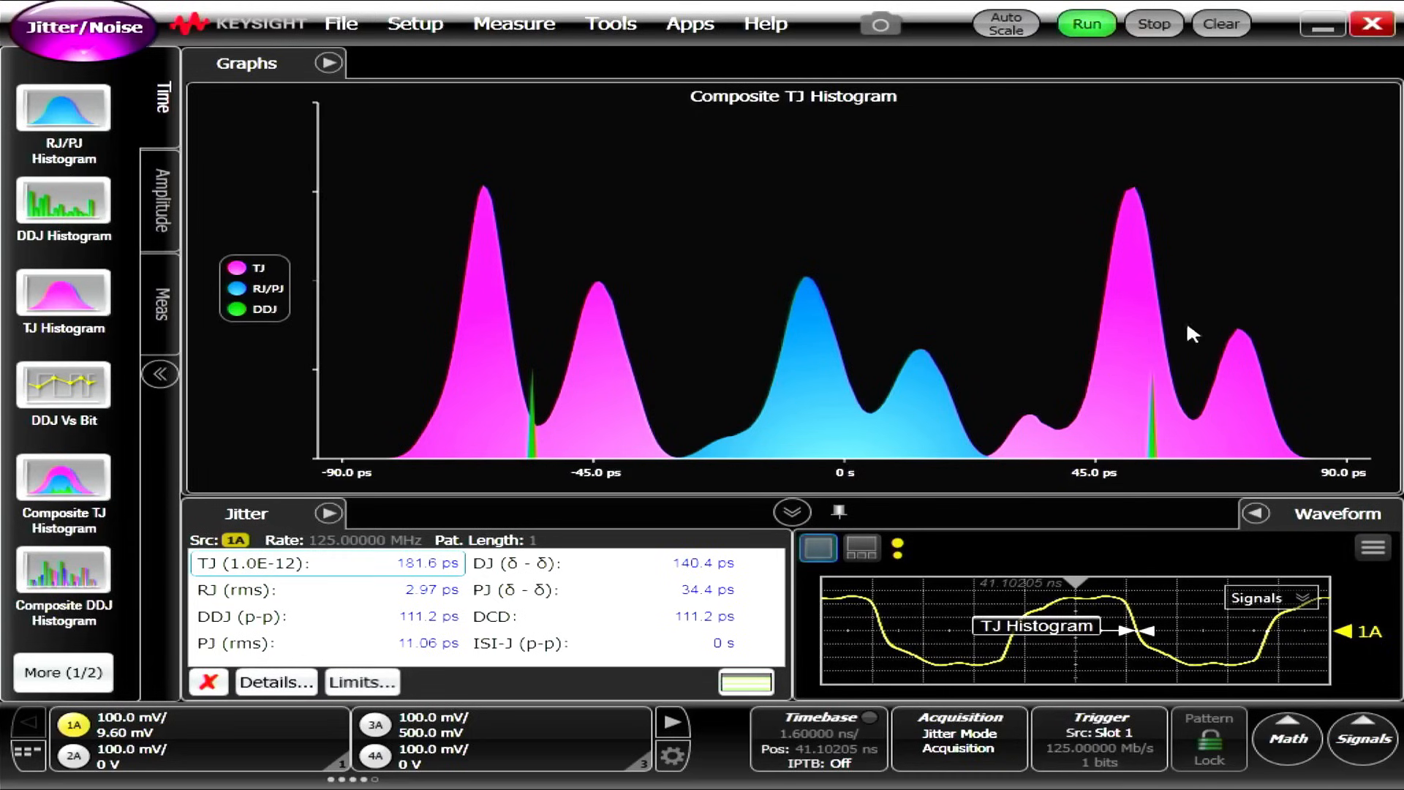
{"action": "mouse_move", "coordinate": [662, 317]}
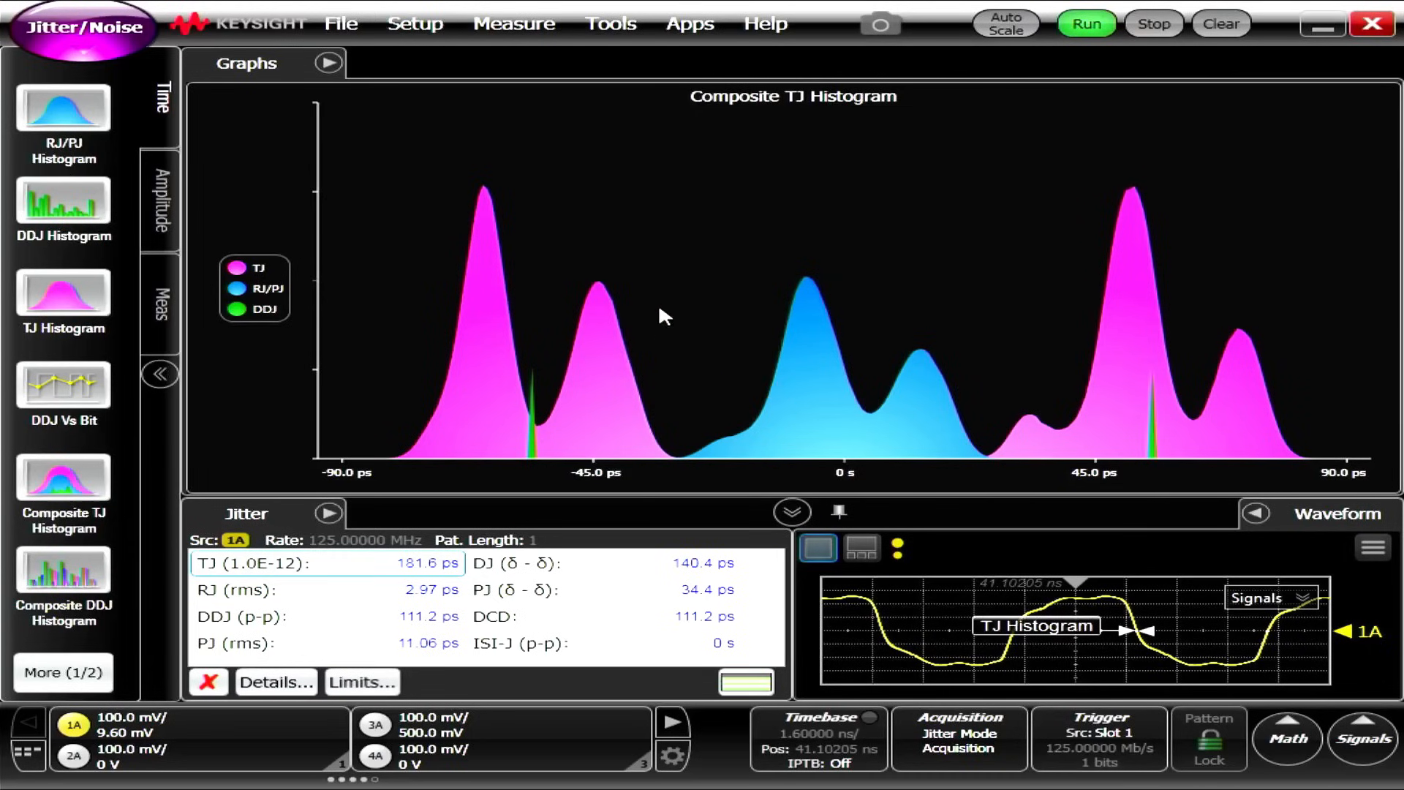
{"action": "mouse_move", "coordinate": [459, 718]}
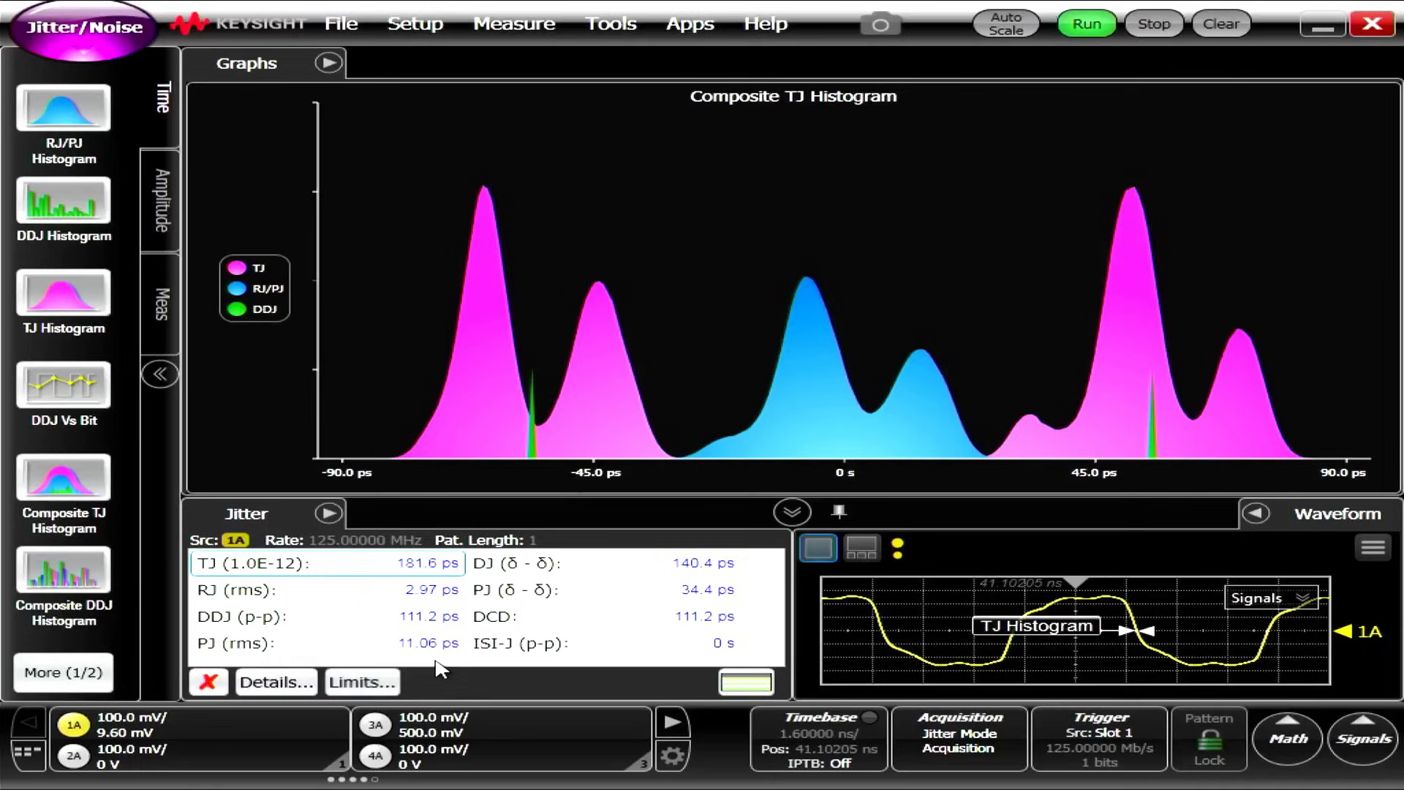
{"action": "mouse_move", "coordinate": [255, 577]}
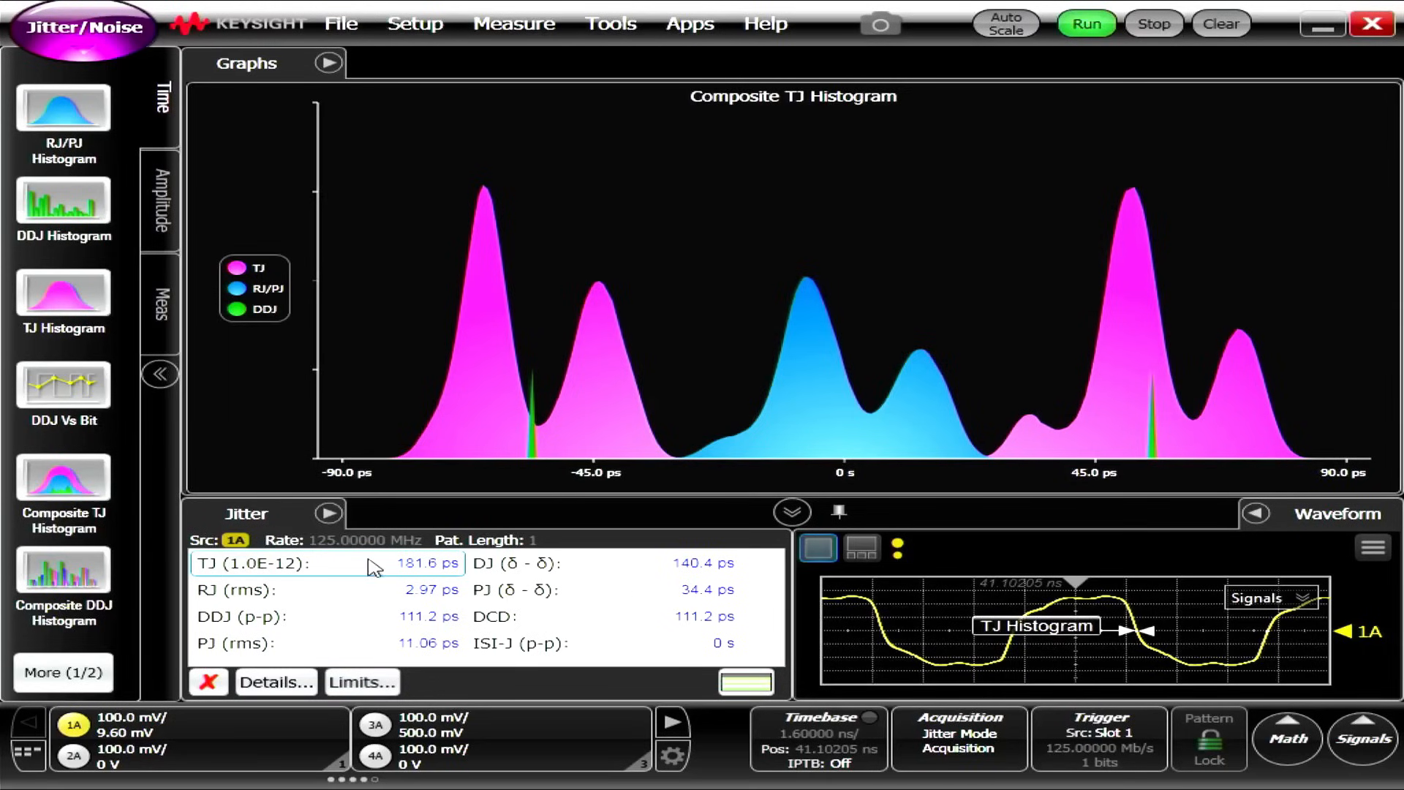
{"action": "mouse_move", "coordinate": [471, 576]}
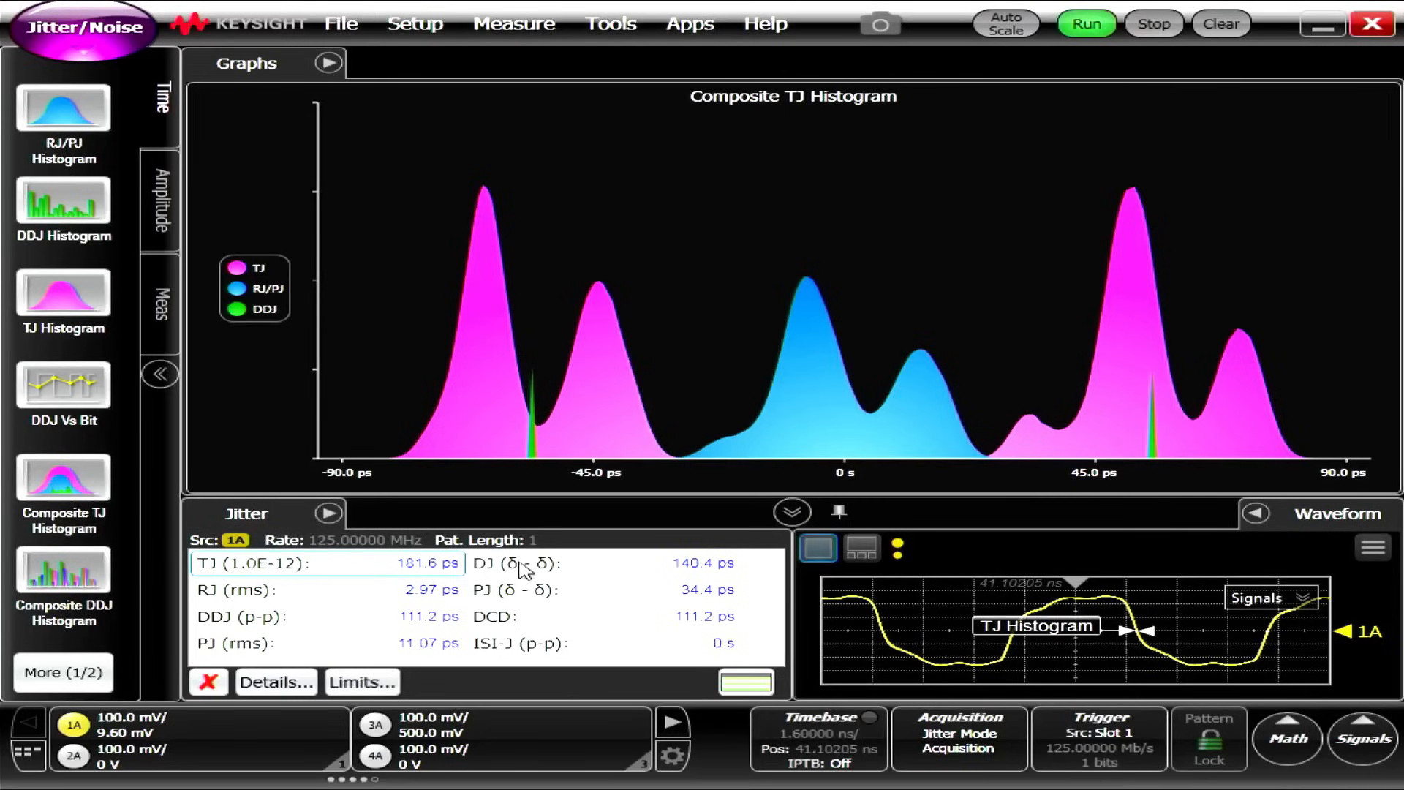
{"action": "mouse_move", "coordinate": [733, 587]}
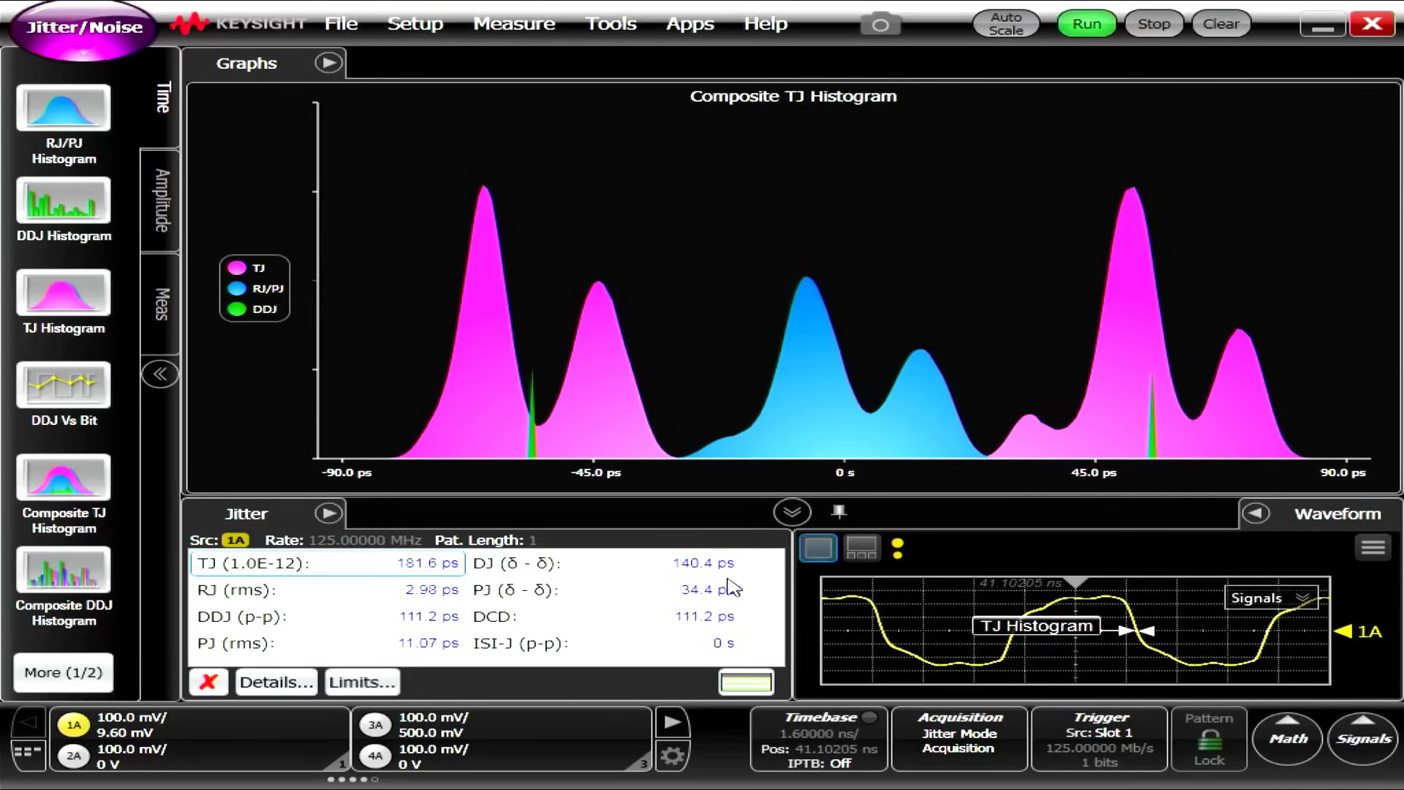
{"action": "mouse_move", "coordinate": [627, 591]}
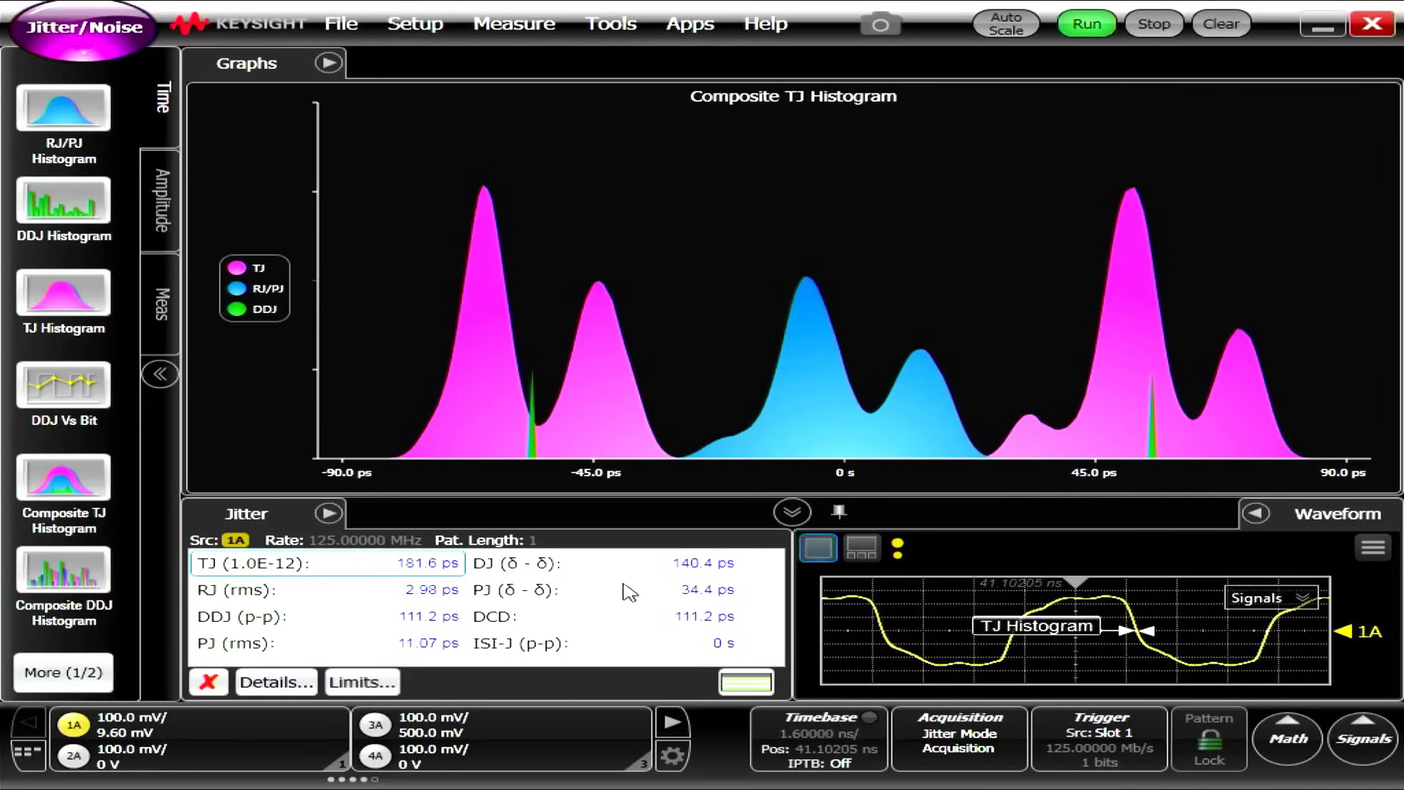
{"action": "mouse_move", "coordinate": [635, 587]}
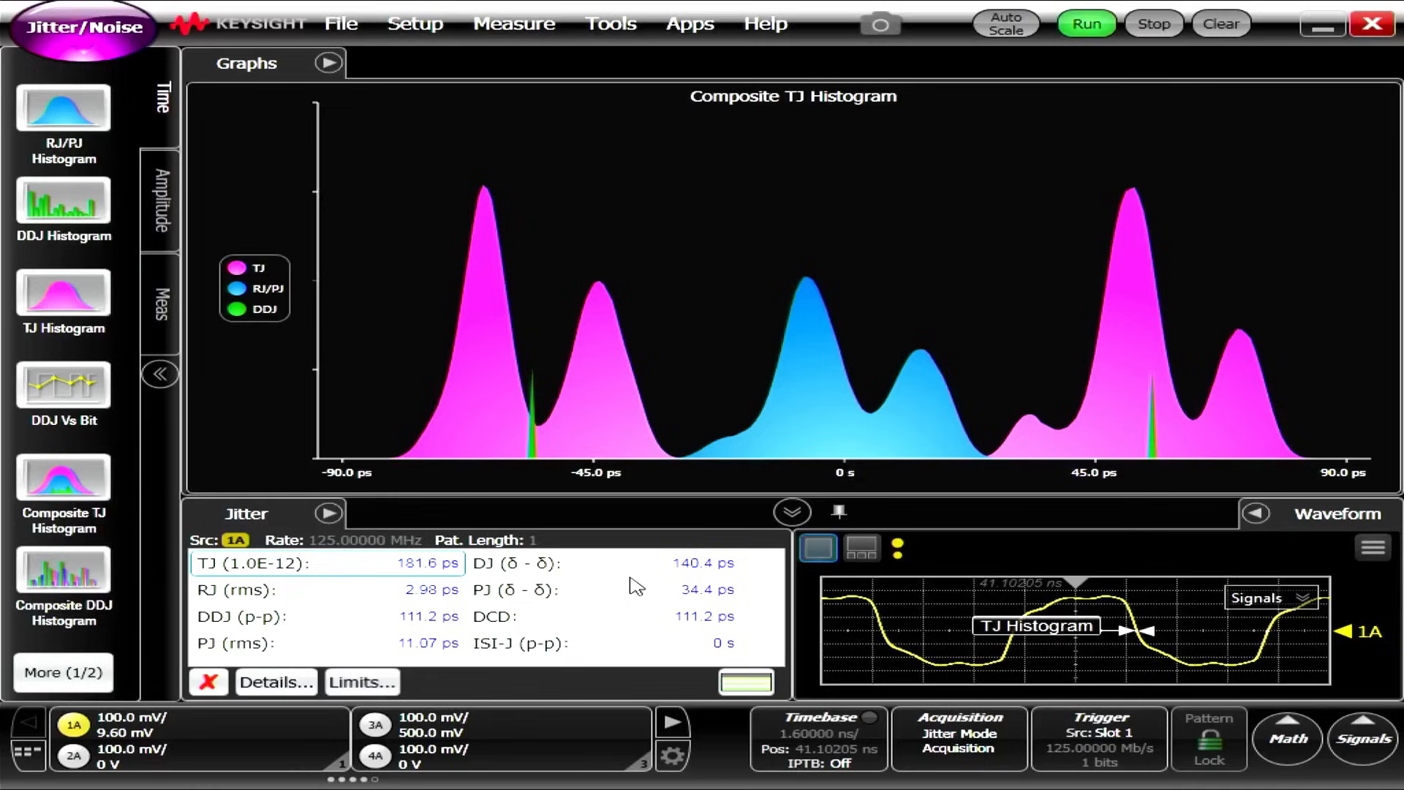
{"action": "mouse_move", "coordinate": [506, 589]}
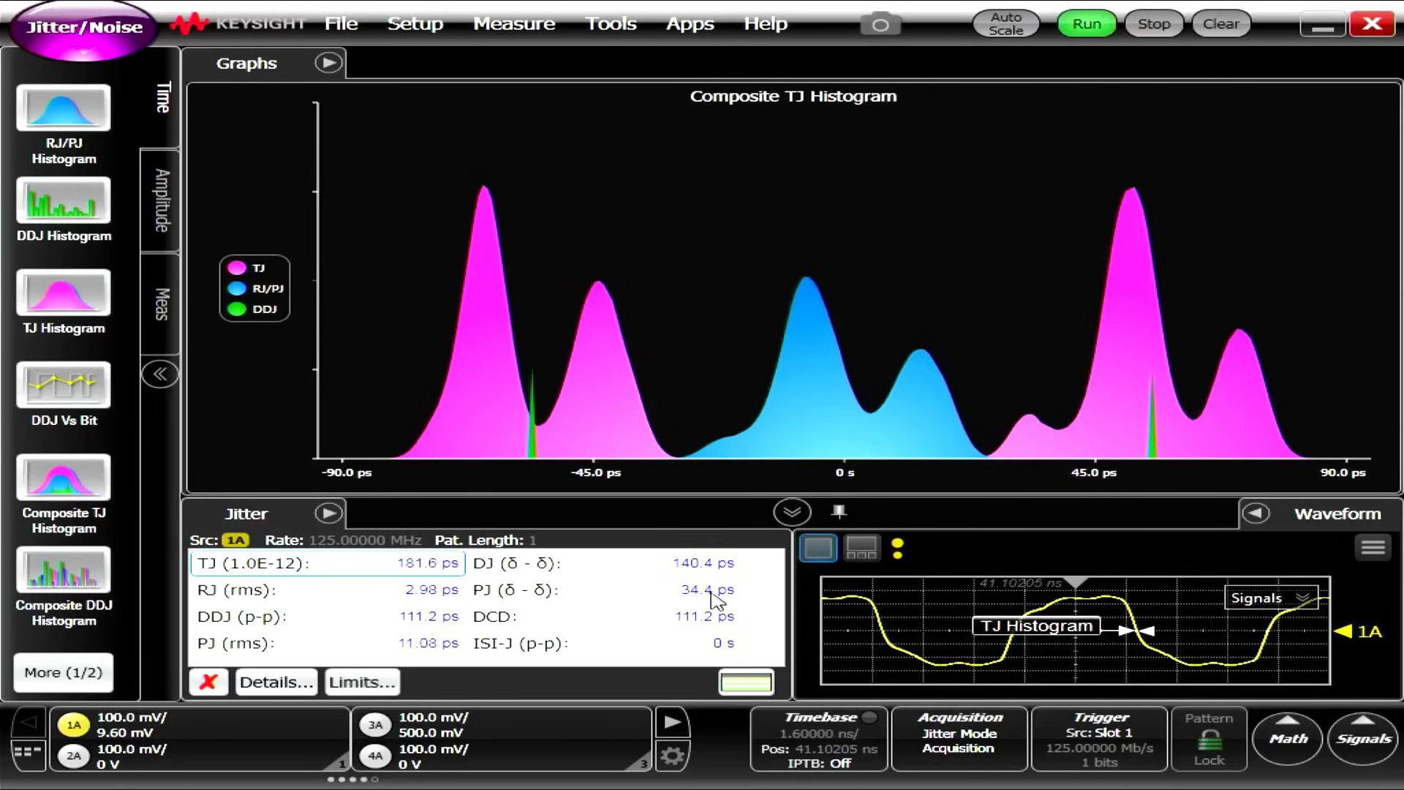
{"action": "mouse_move", "coordinate": [259, 618]}
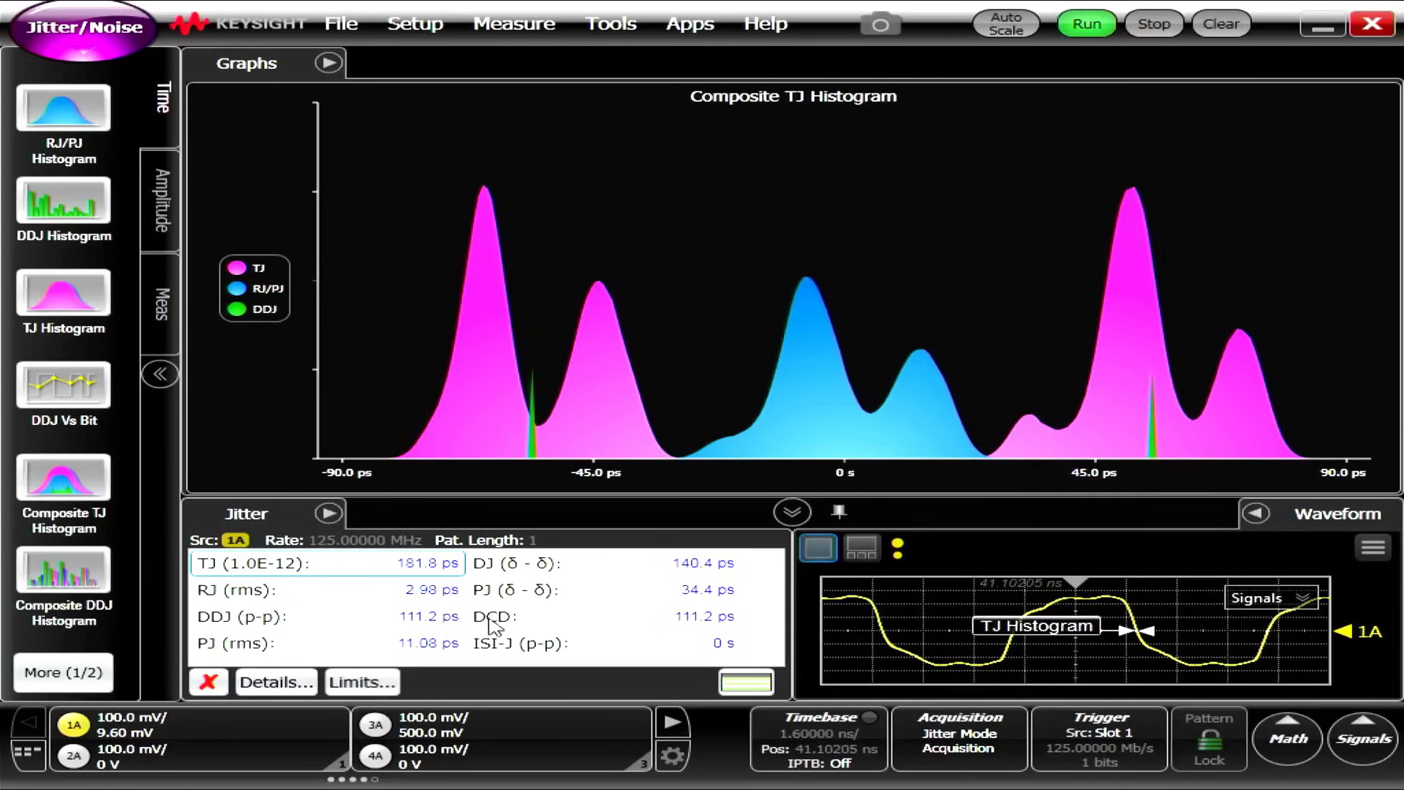
{"action": "mouse_move", "coordinate": [609, 627]}
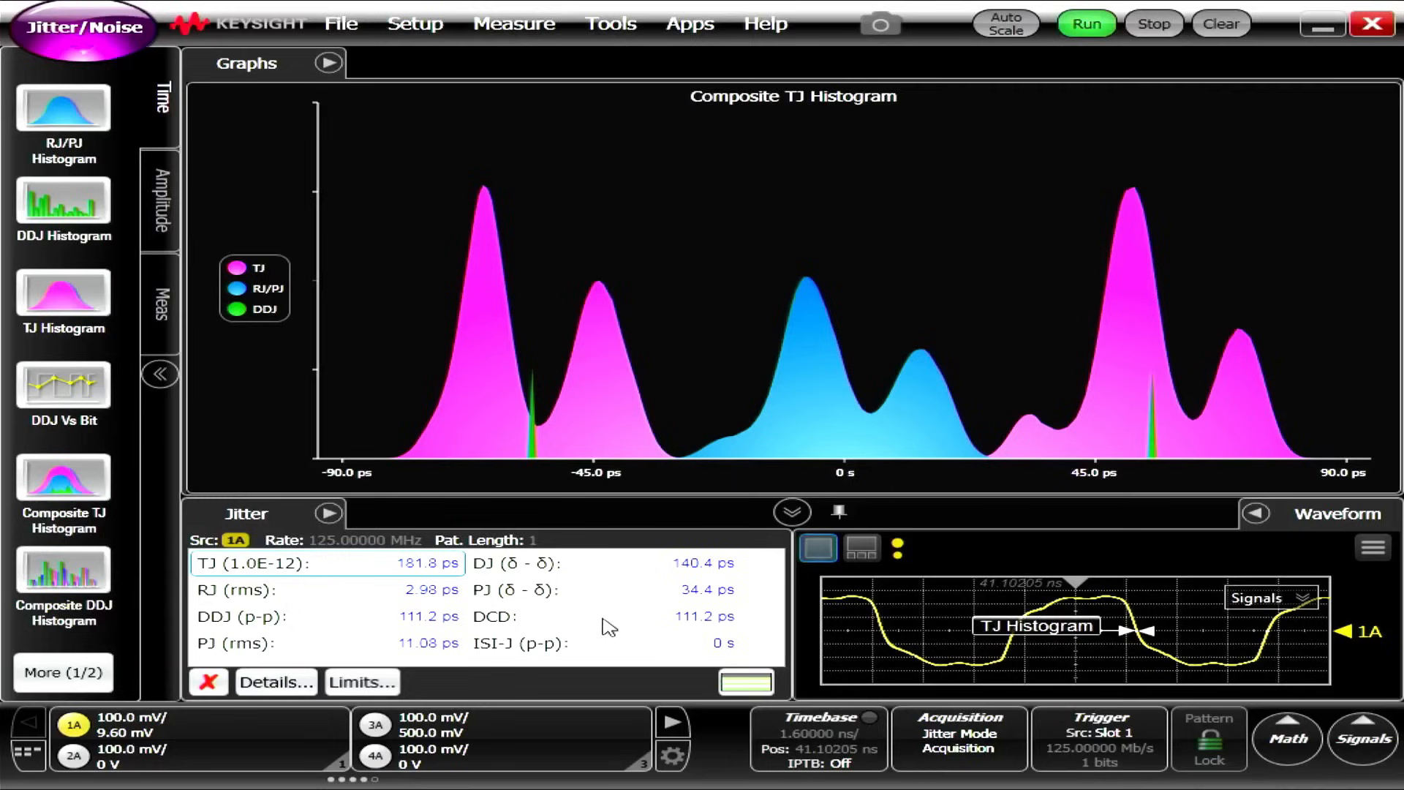
{"action": "mouse_move", "coordinate": [743, 614]}
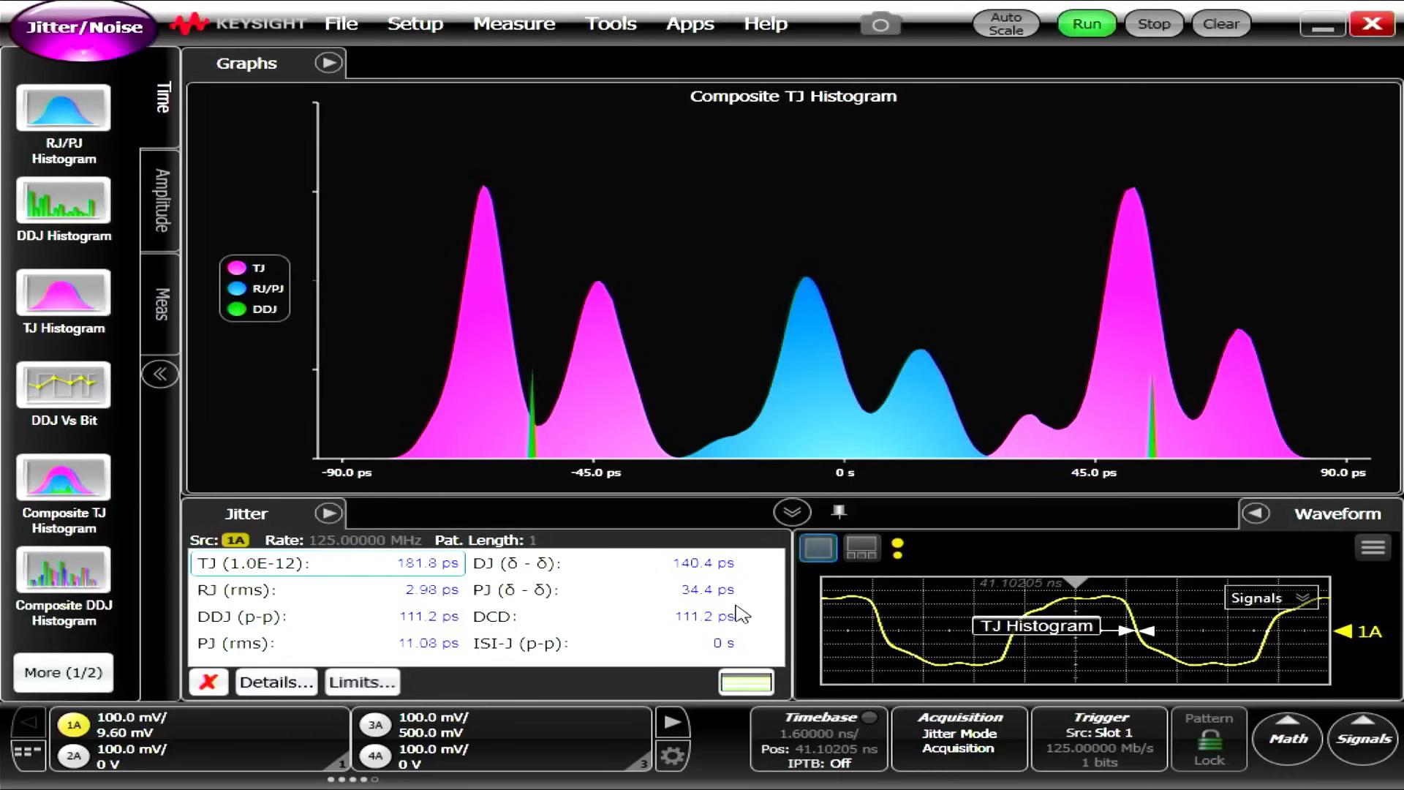
{"action": "mouse_move", "coordinate": [1017, 364]}
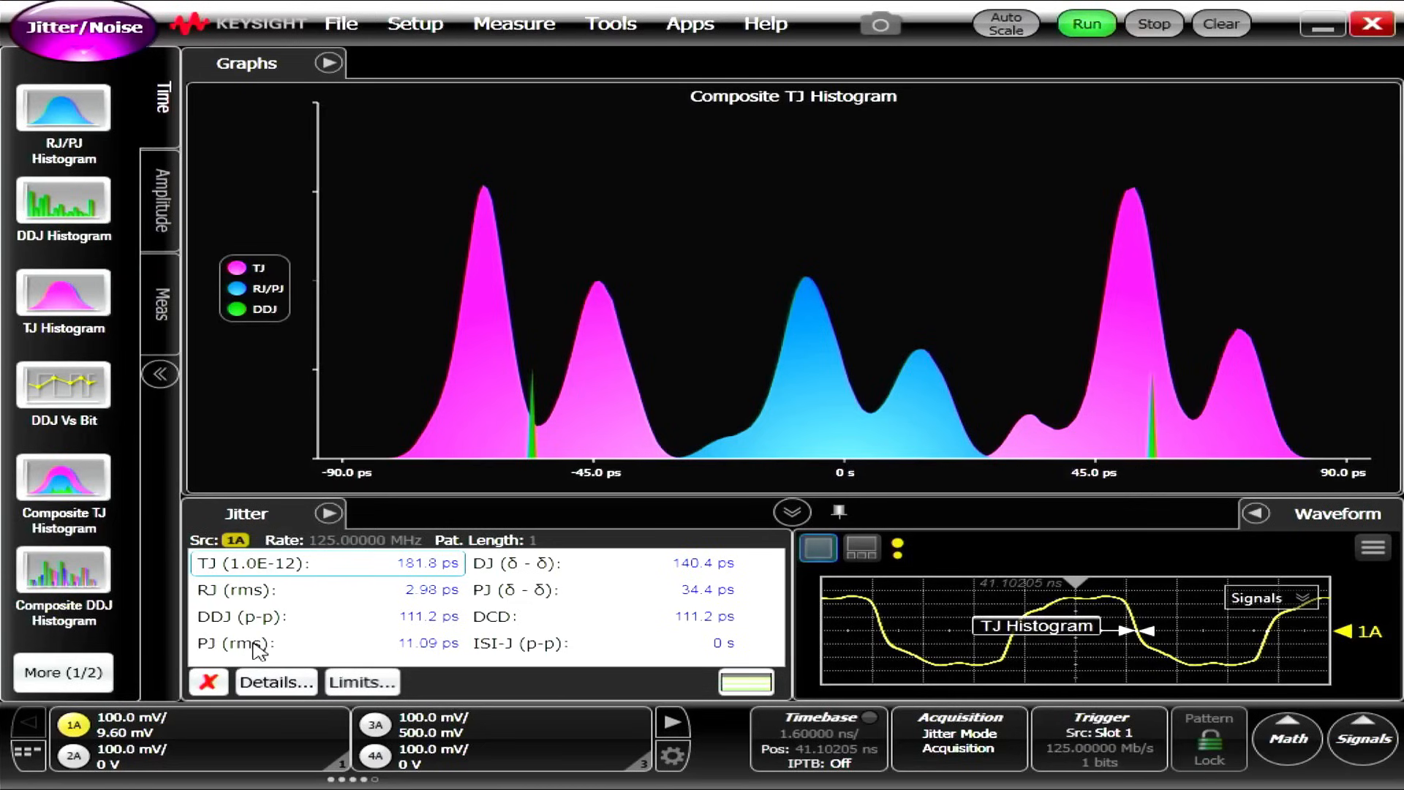
{"action": "mouse_move", "coordinate": [408, 667]}
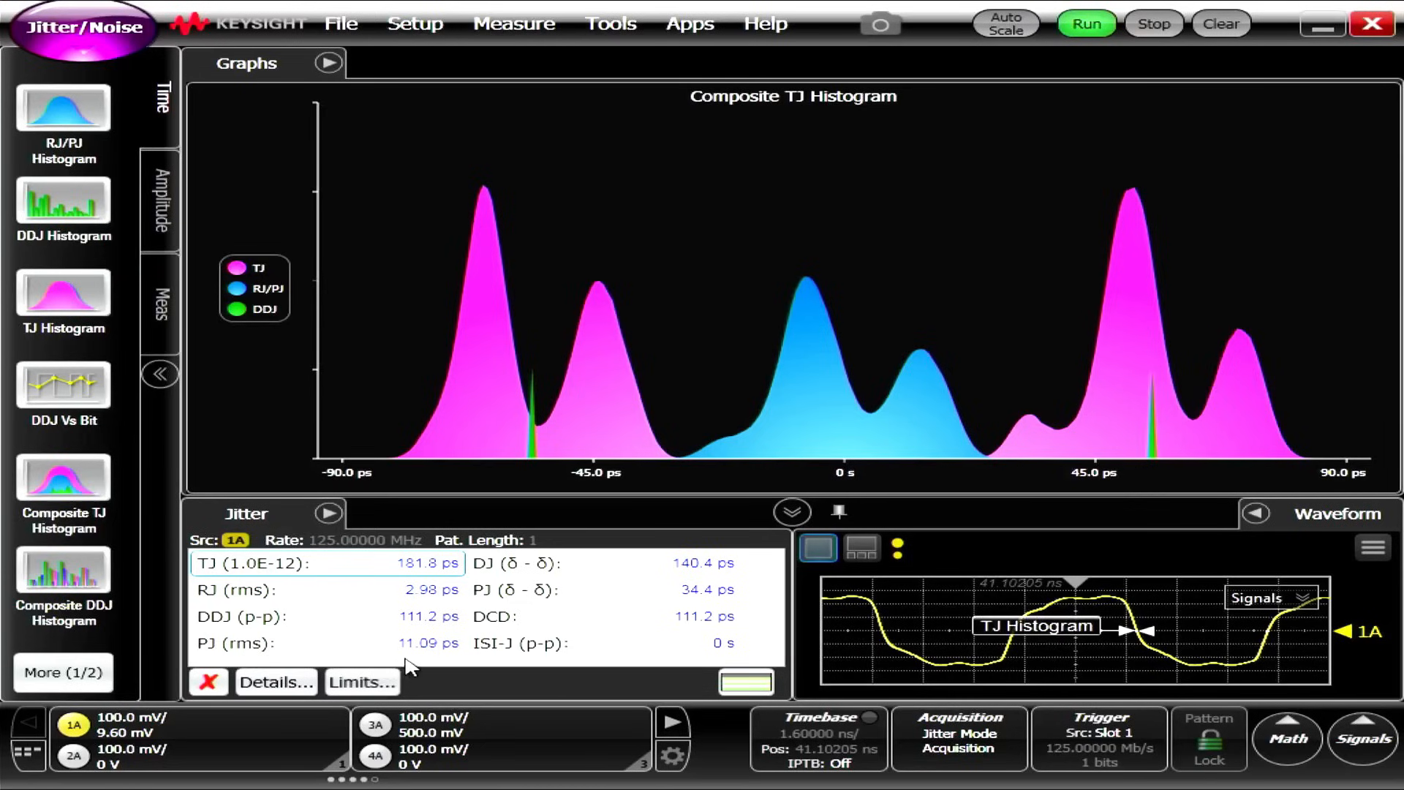
{"action": "mouse_move", "coordinate": [551, 667]}
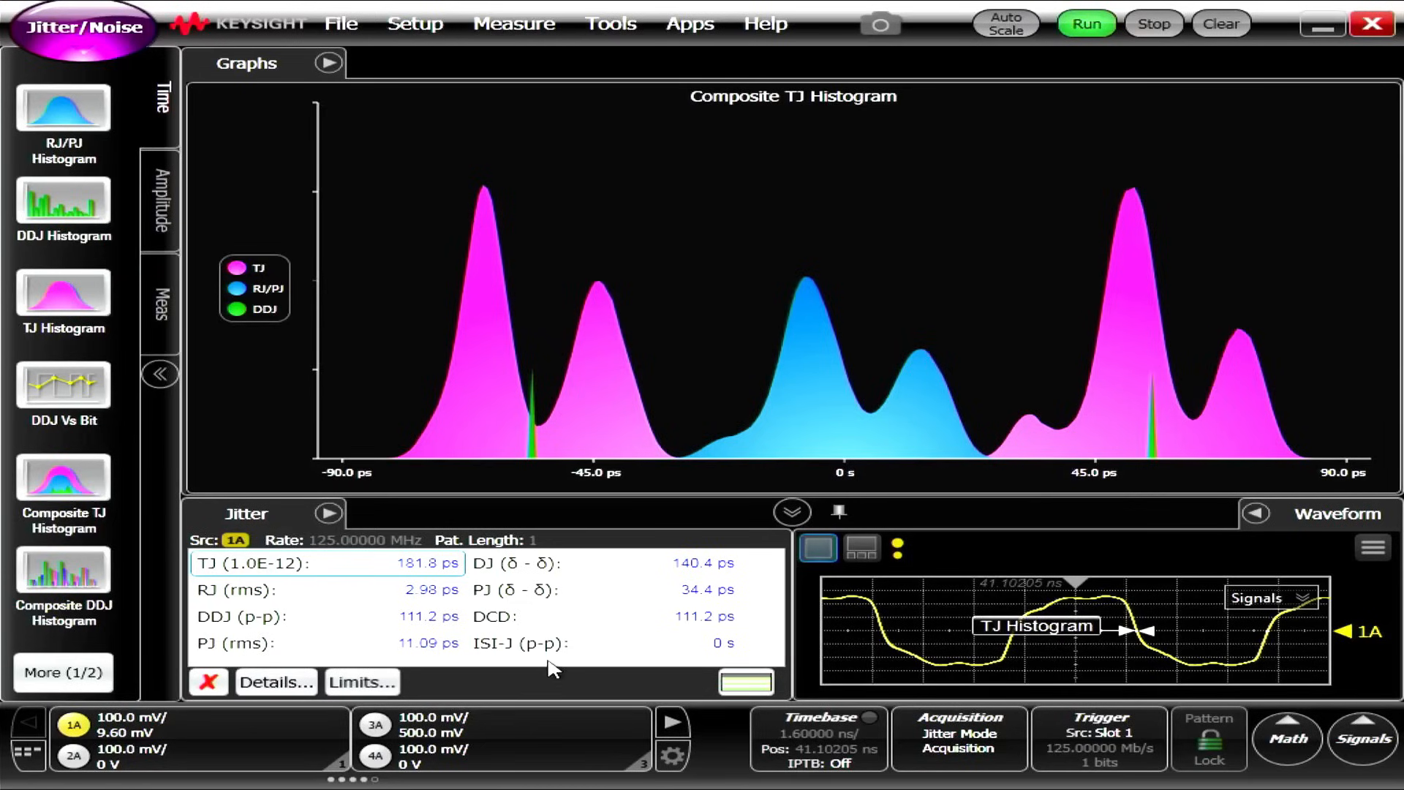
{"action": "mouse_move", "coordinate": [371, 654]}
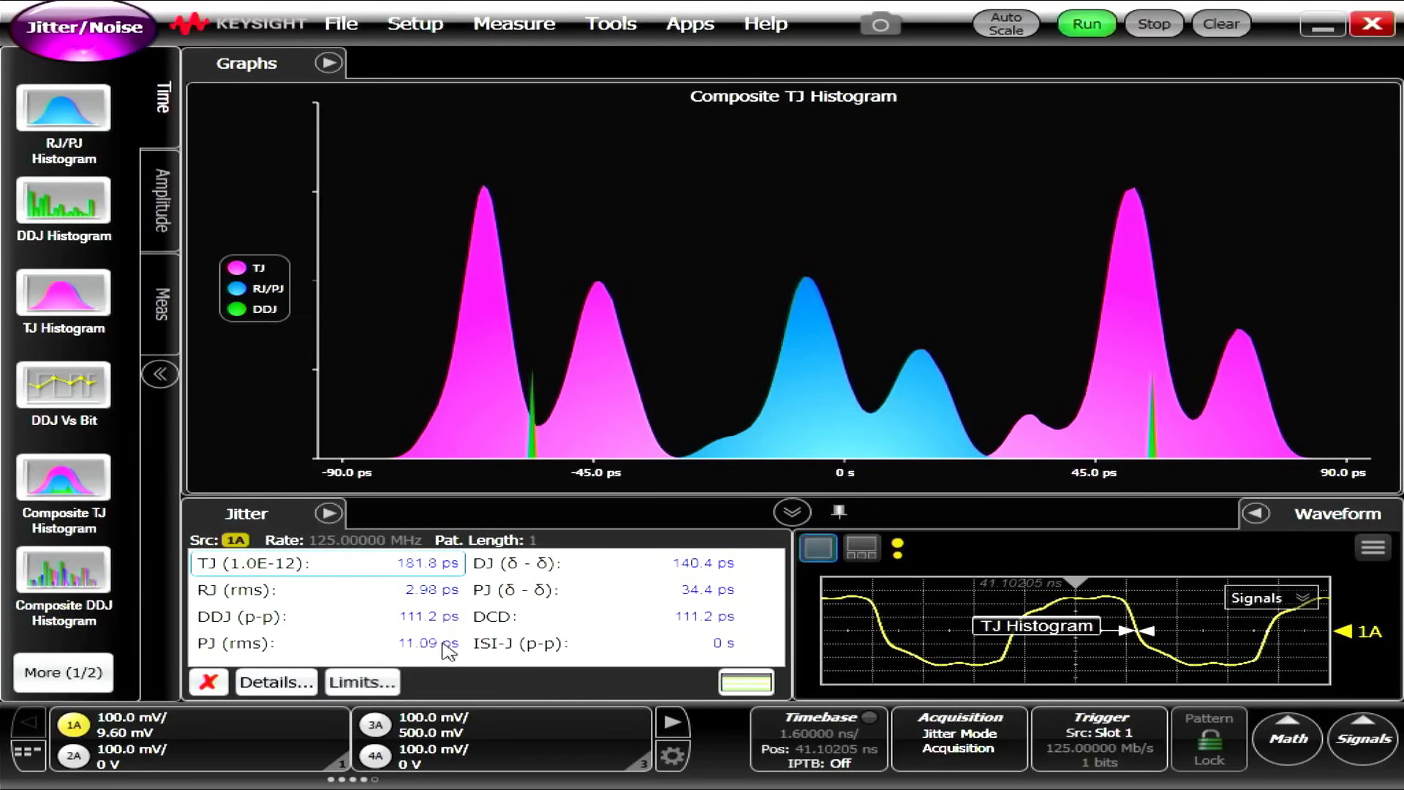
{"action": "mouse_move", "coordinate": [511, 658]}
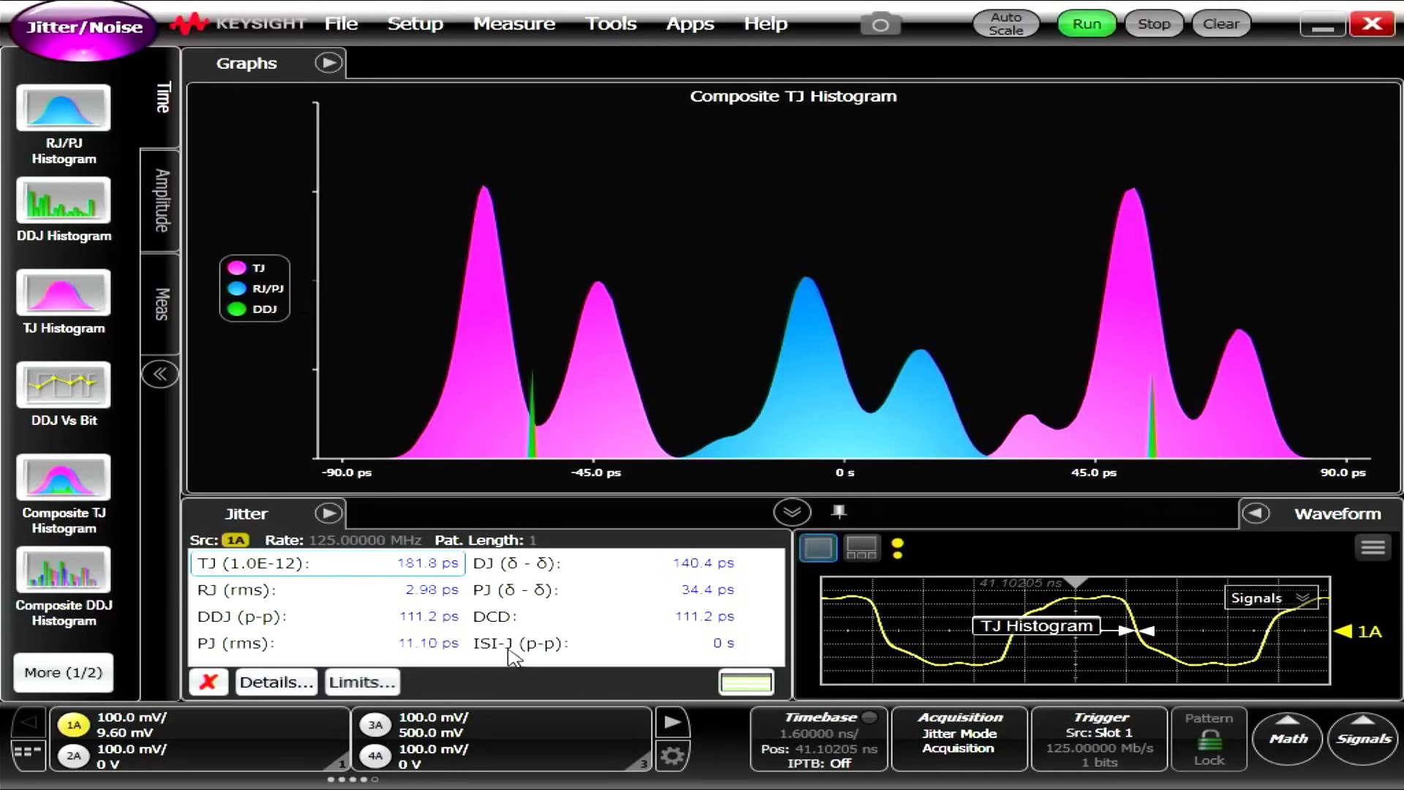
{"action": "mouse_move", "coordinate": [674, 643]}
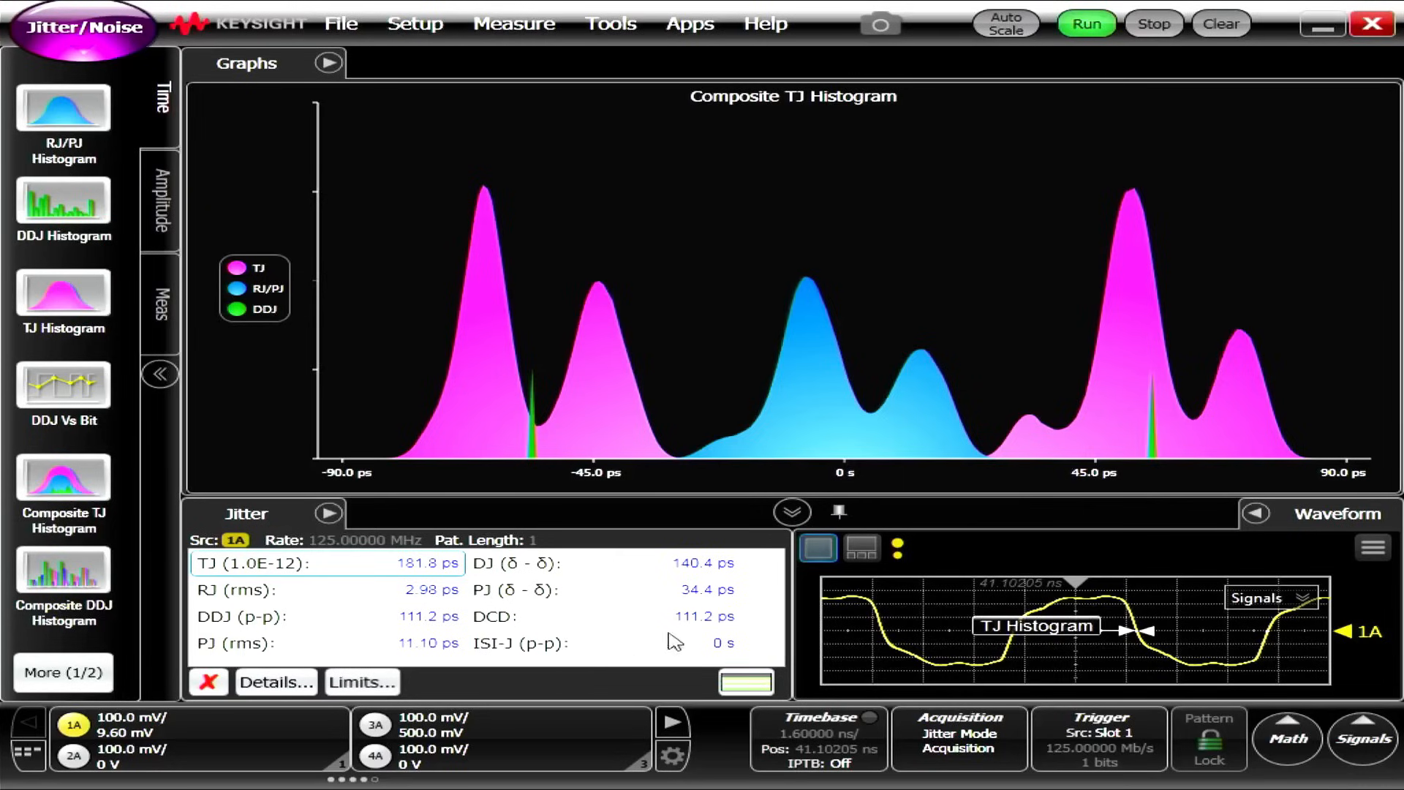
{"action": "mouse_move", "coordinate": [868, 662]}
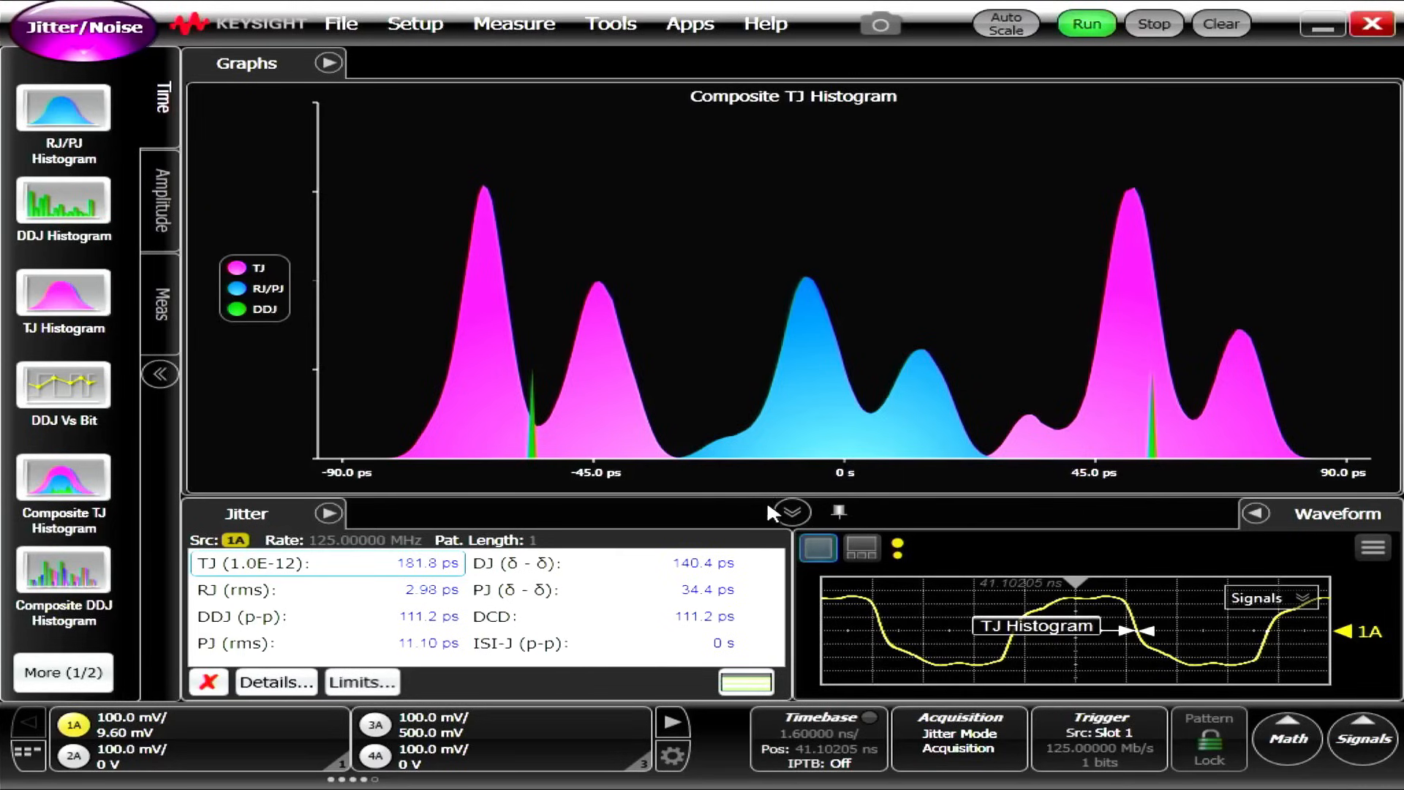
Step: Collapse and re-expand the lower panes to enlarge the jitter table and waveform
{"action": "left_click", "coordinate": [789, 511]}
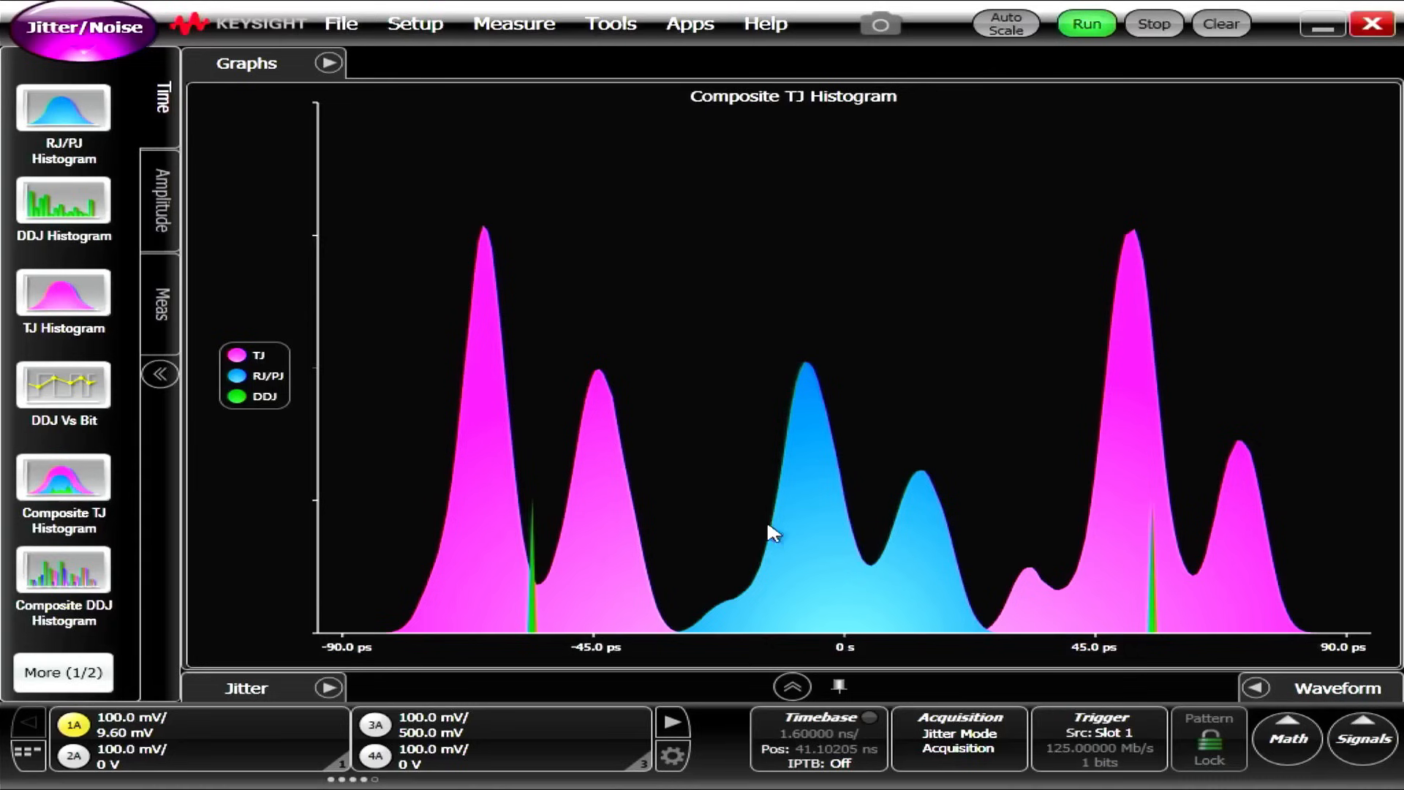
{"action": "left_click", "coordinate": [790, 685]}
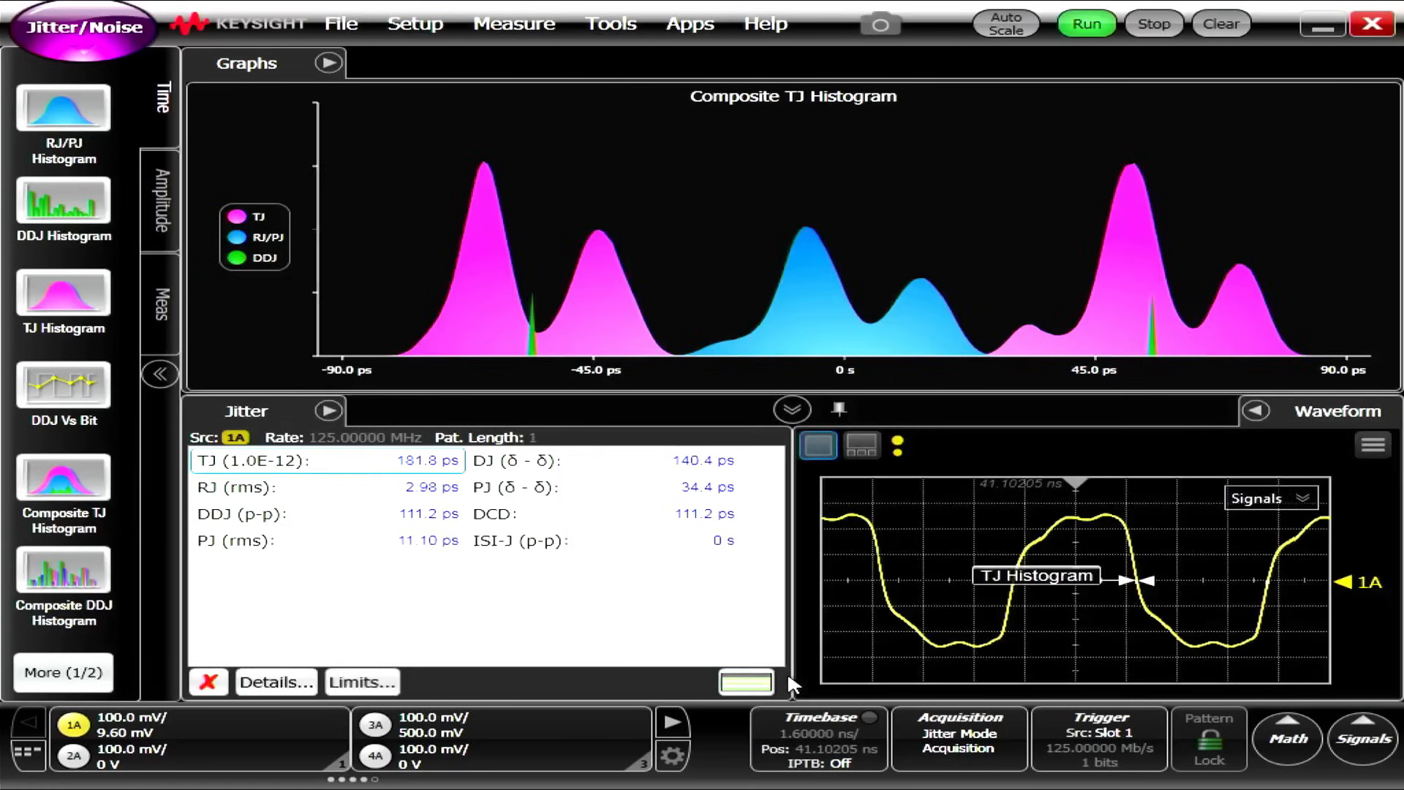
{"action": "mouse_move", "coordinate": [533, 438]}
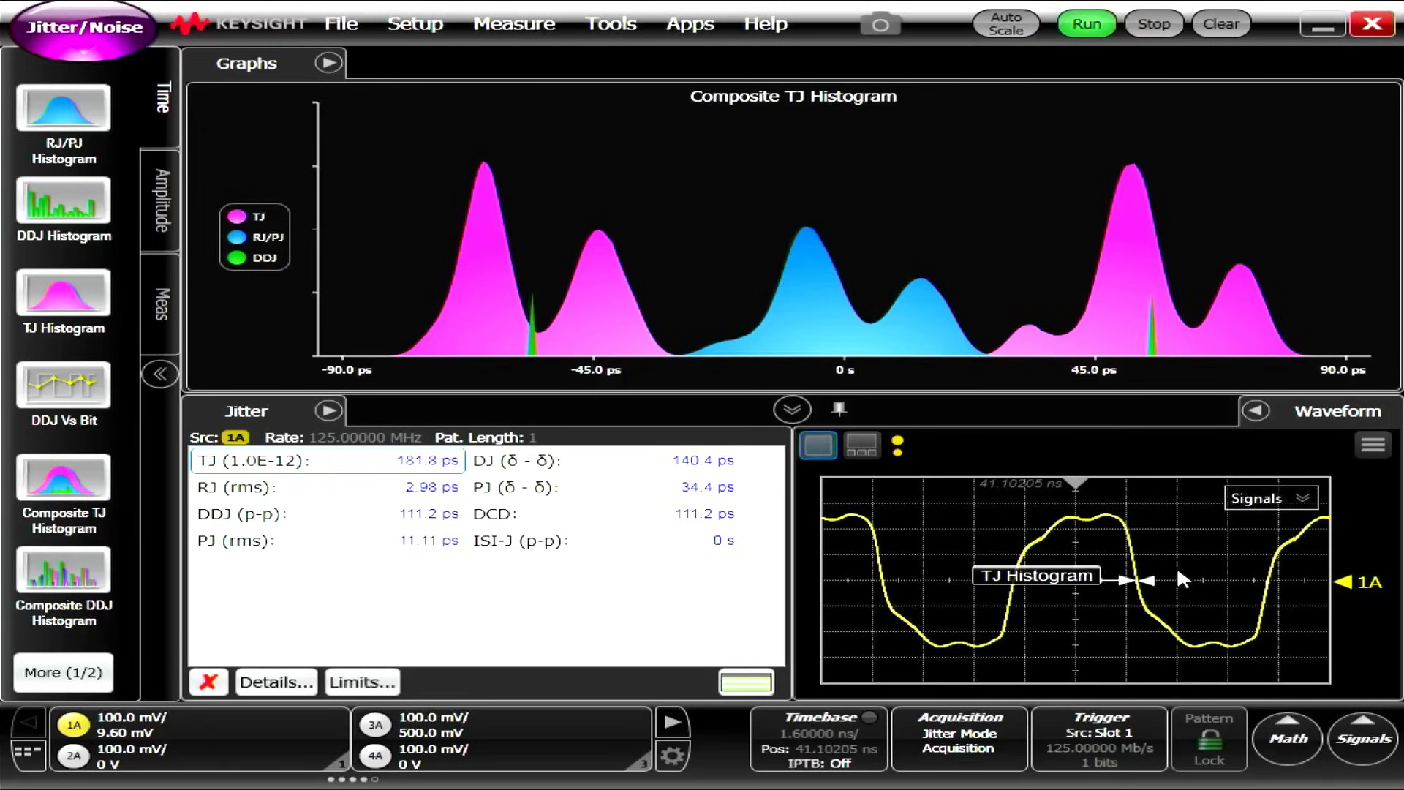
{"action": "mouse_move", "coordinate": [1102, 564]}
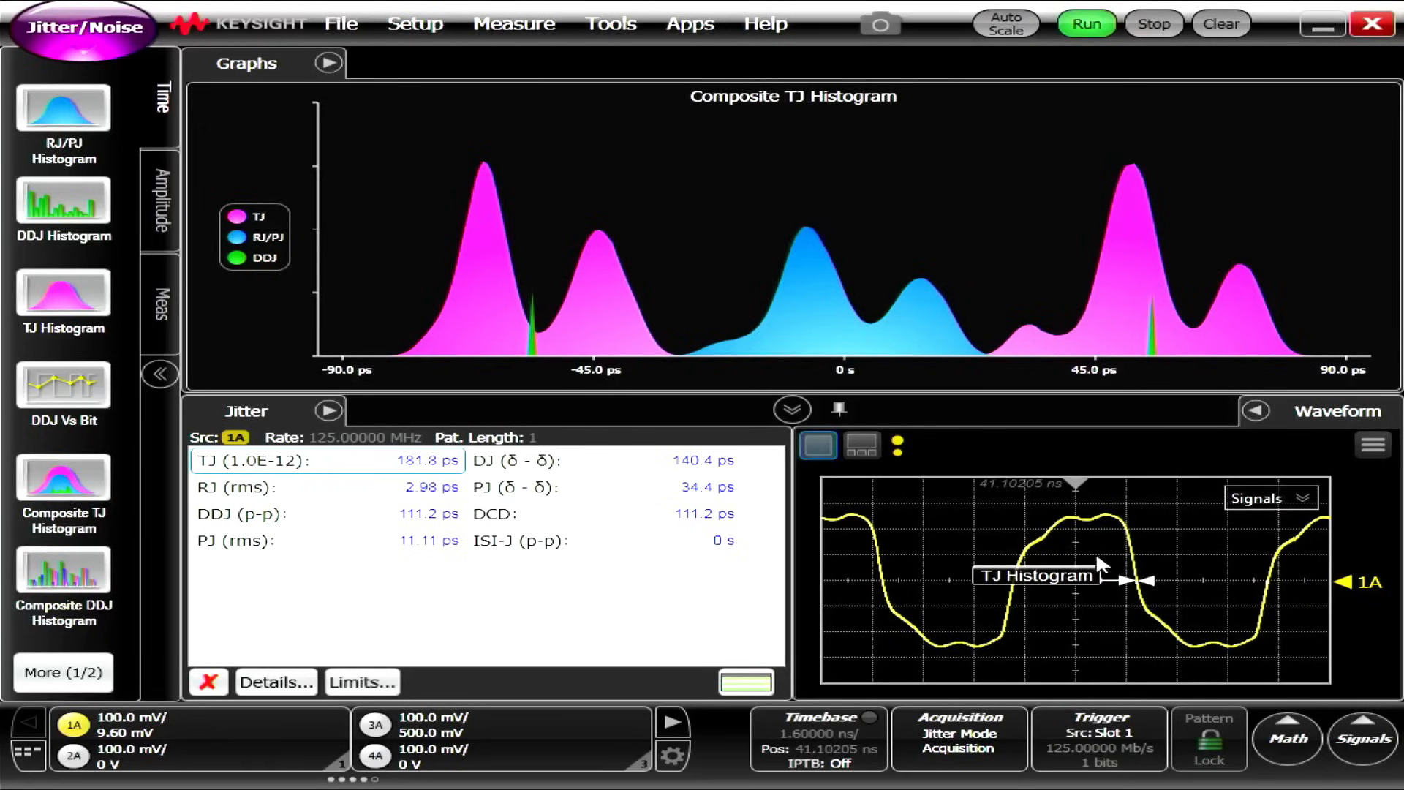
{"action": "mouse_move", "coordinate": [659, 423]}
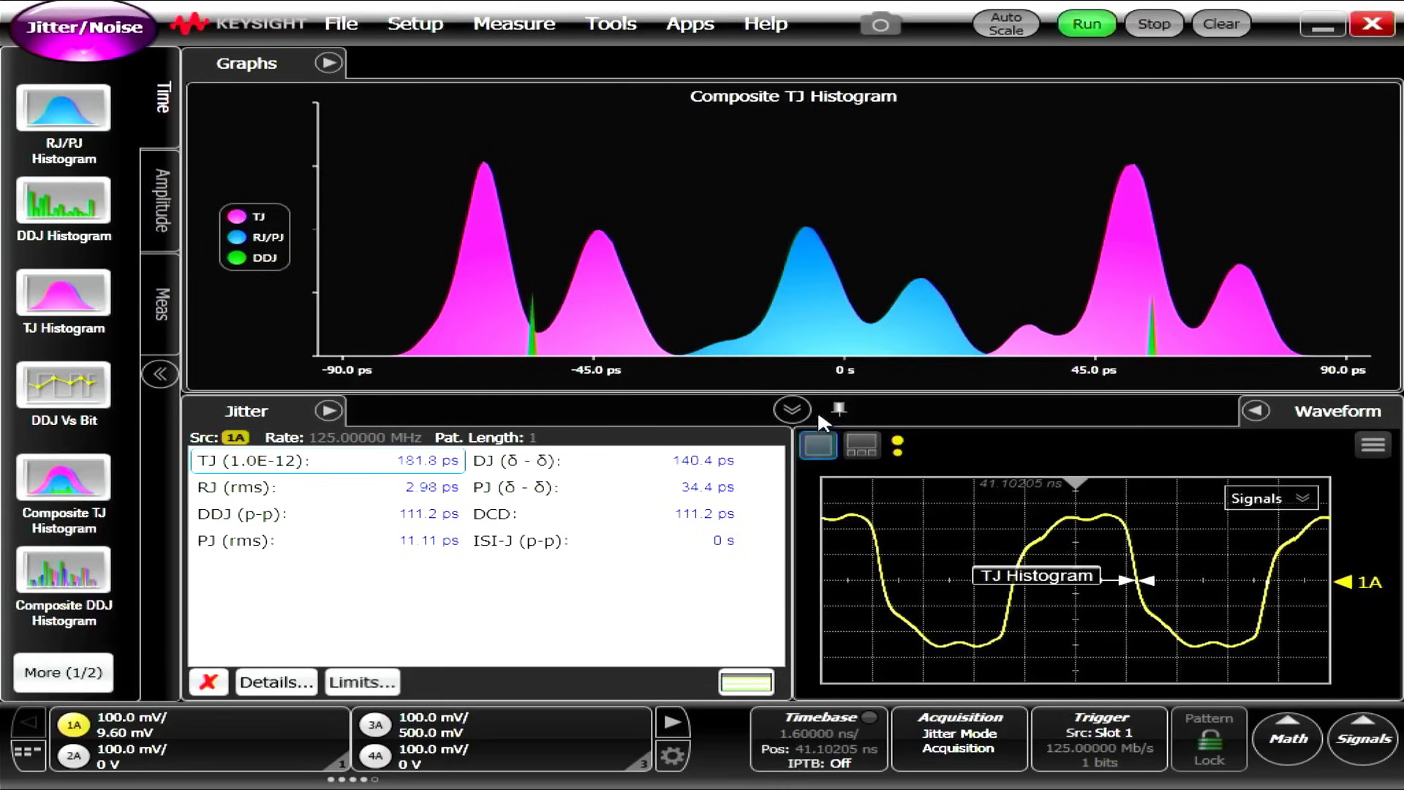
Step: Shrink the jitter table and waveform panes back to their original height
{"action": "left_click", "coordinate": [790, 409]}
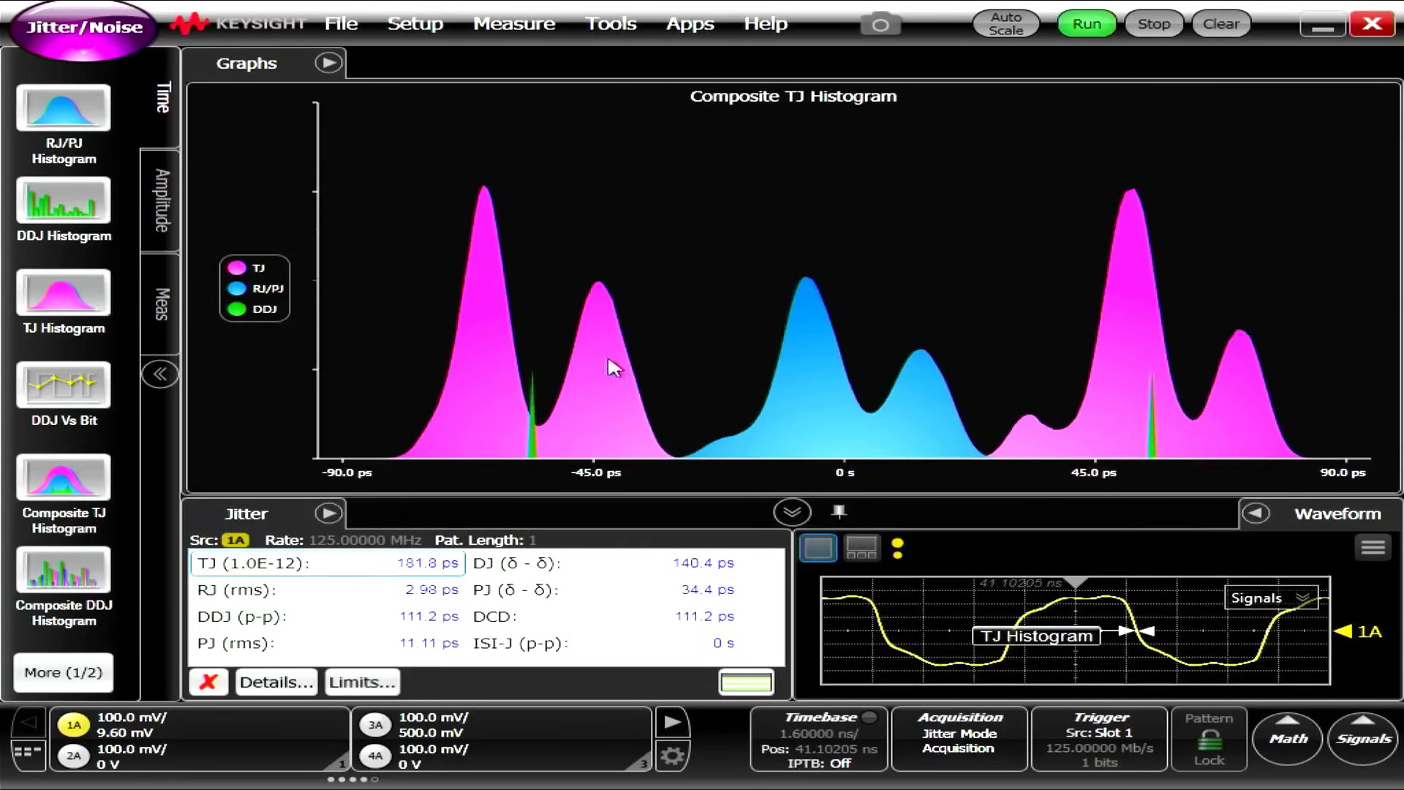
{"action": "mouse_move", "coordinate": [519, 309]}
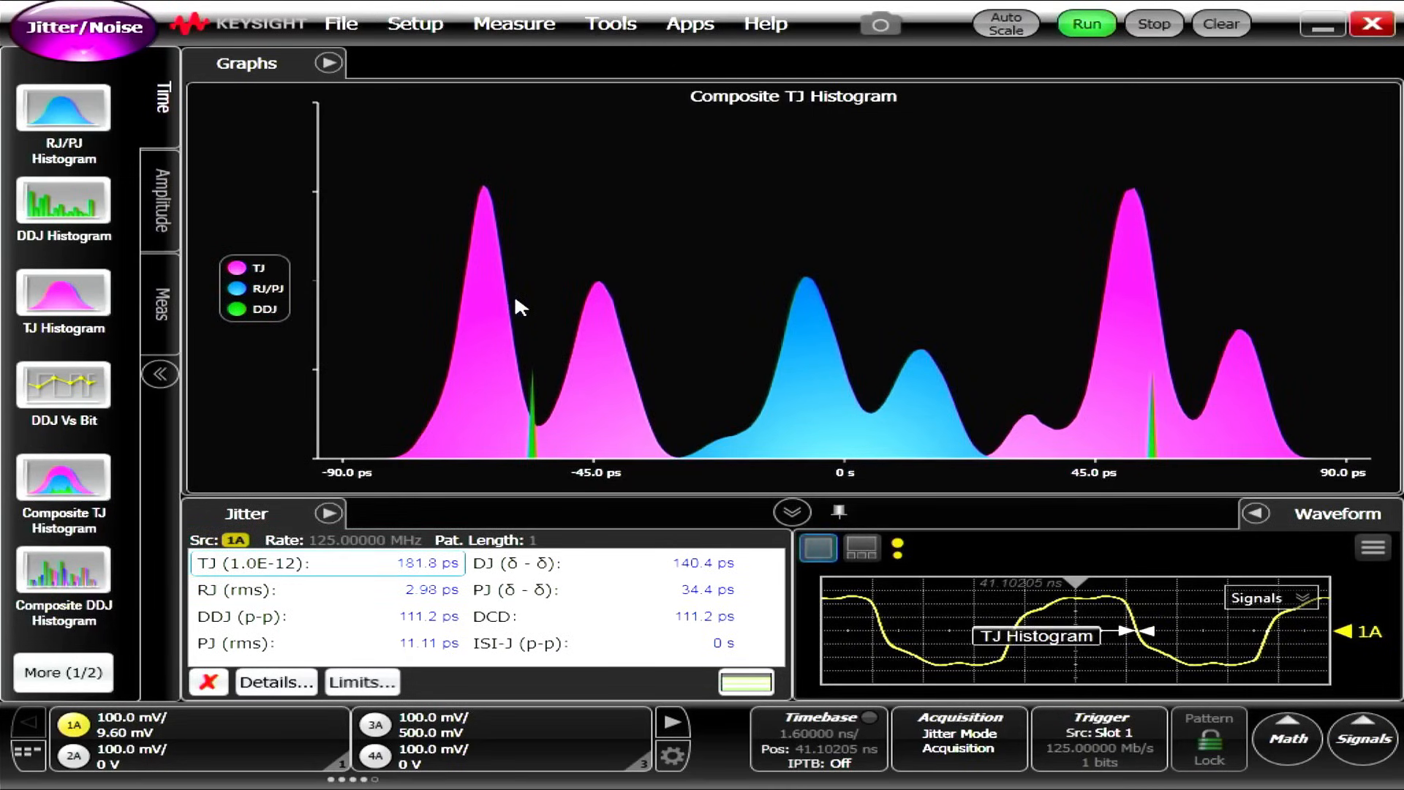
{"action": "mouse_move", "coordinate": [618, 340]}
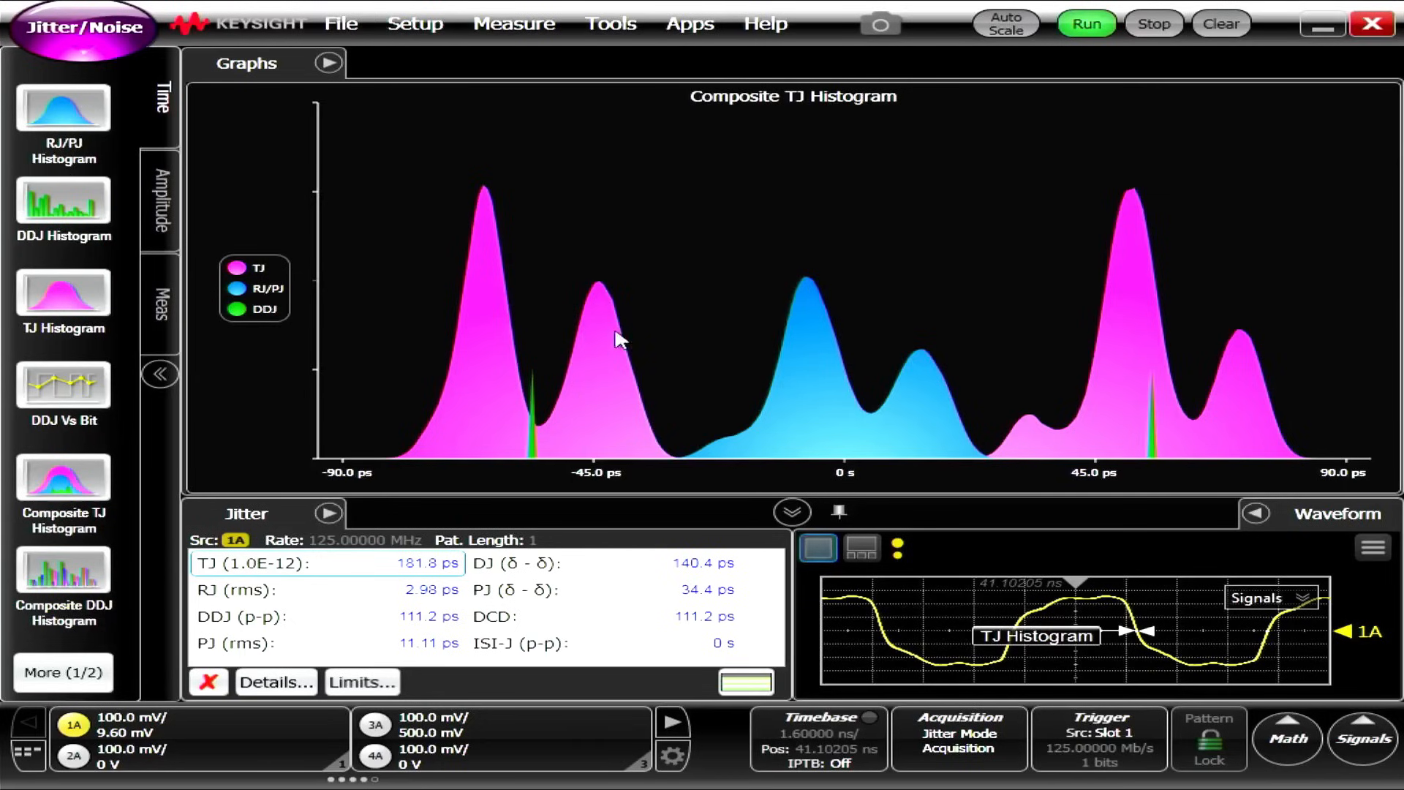
{"action": "mouse_move", "coordinate": [638, 290]}
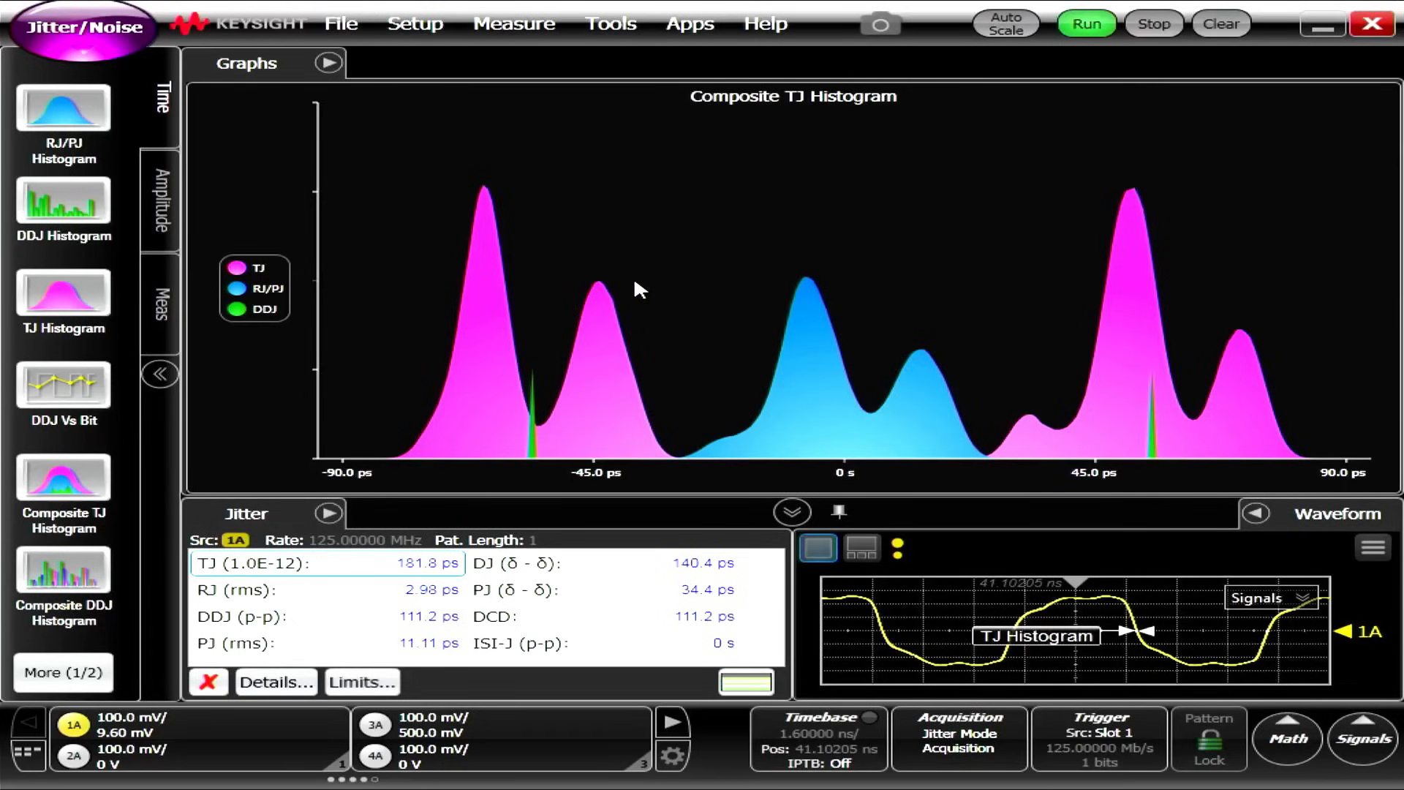
{"action": "mouse_move", "coordinate": [623, 291]}
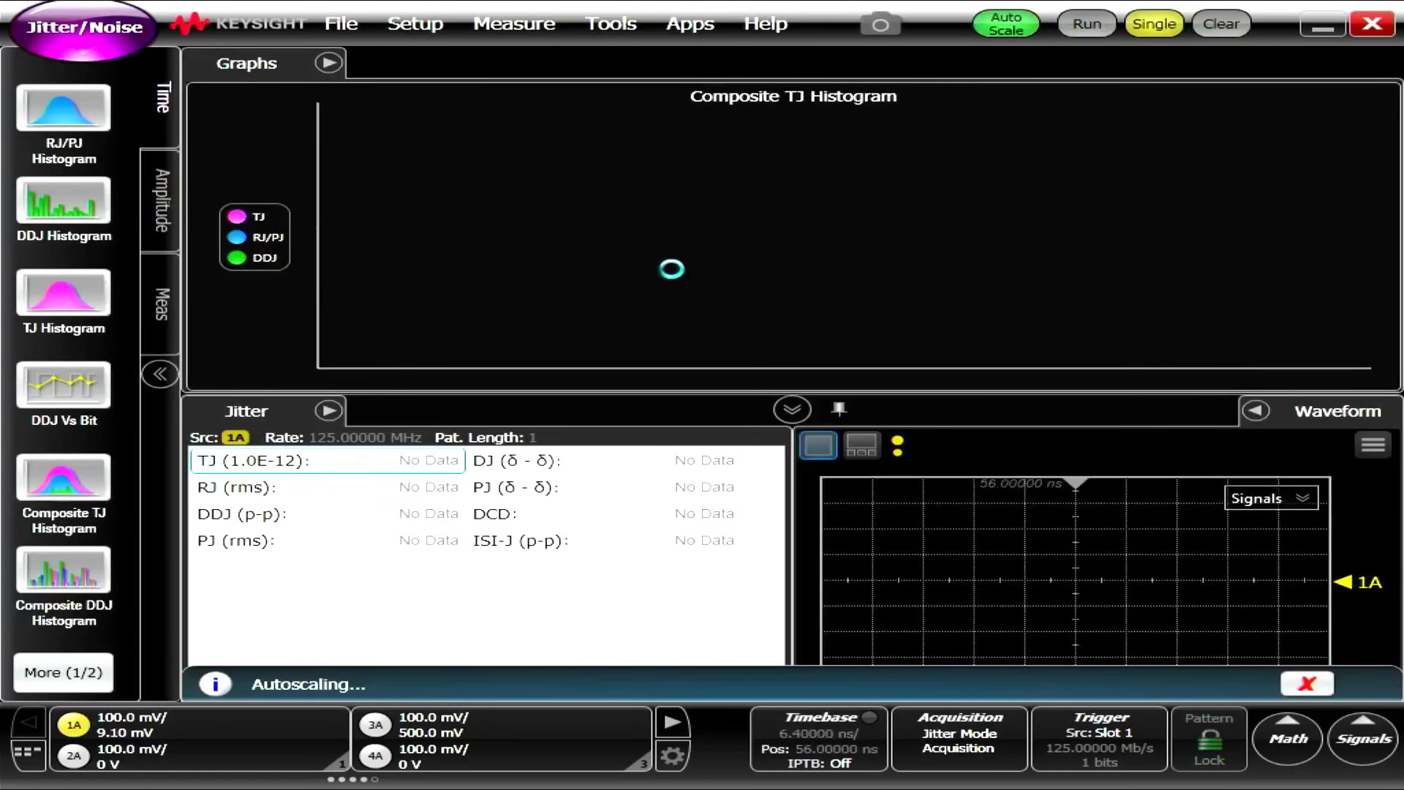
Step: Run Auto Scale on the 125 MHz clock to restart jitter characterization
{"action": "left_click", "coordinate": [1085, 23]}
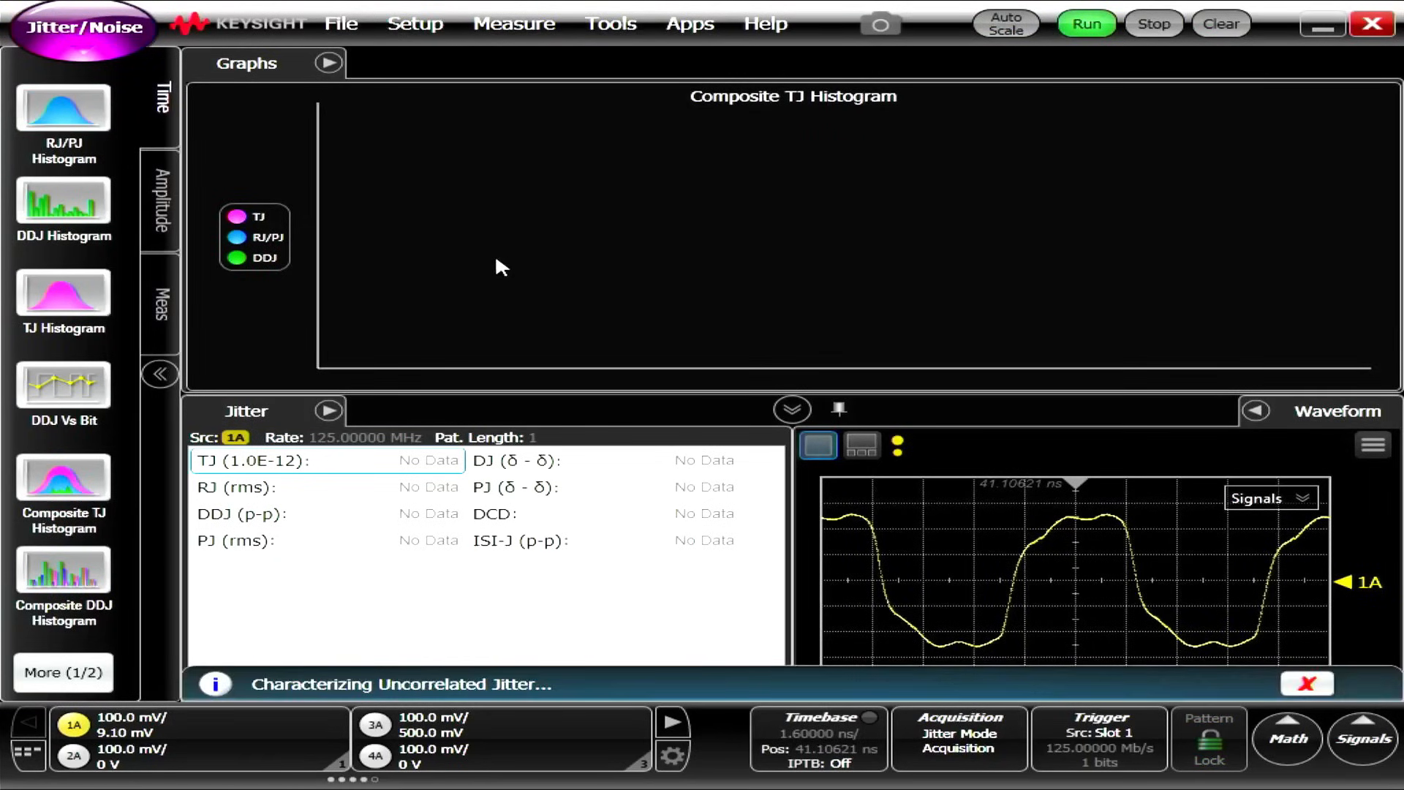